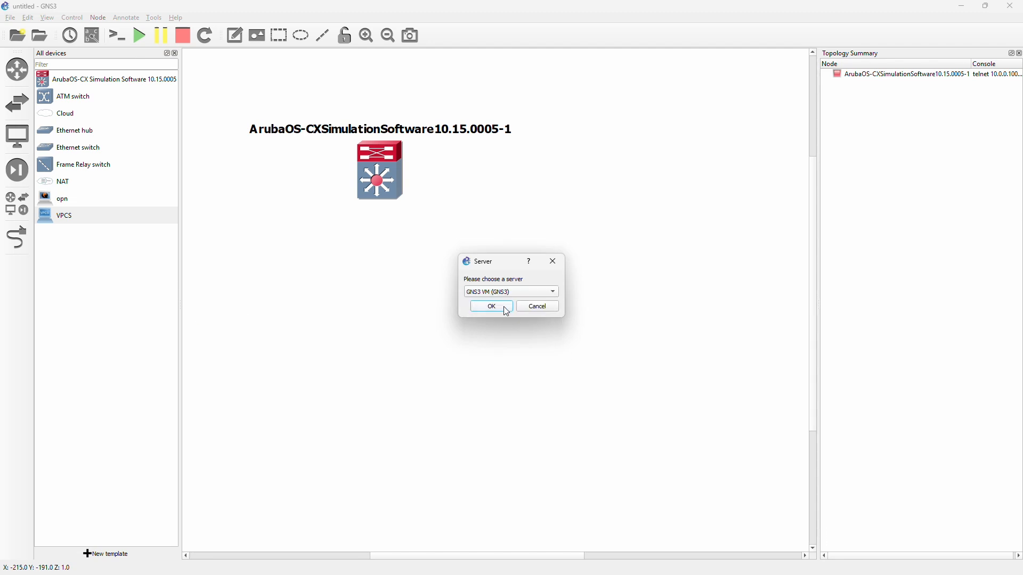
Place PC2 on the GNS3 VM server beside PC1 and cable PC1 to switch port 1/1/1.
click(491, 306)
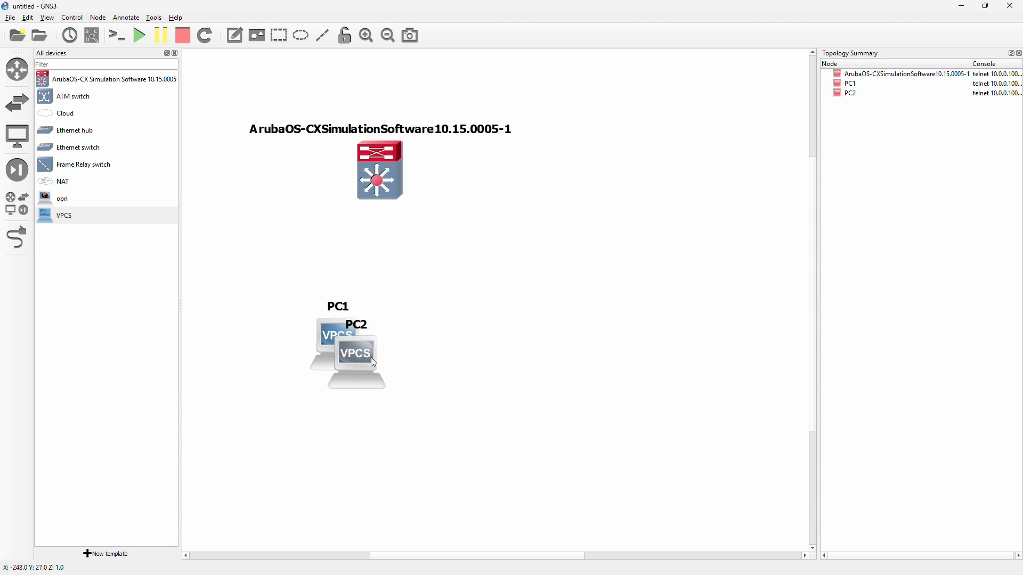
drag(356, 353, 436, 342)
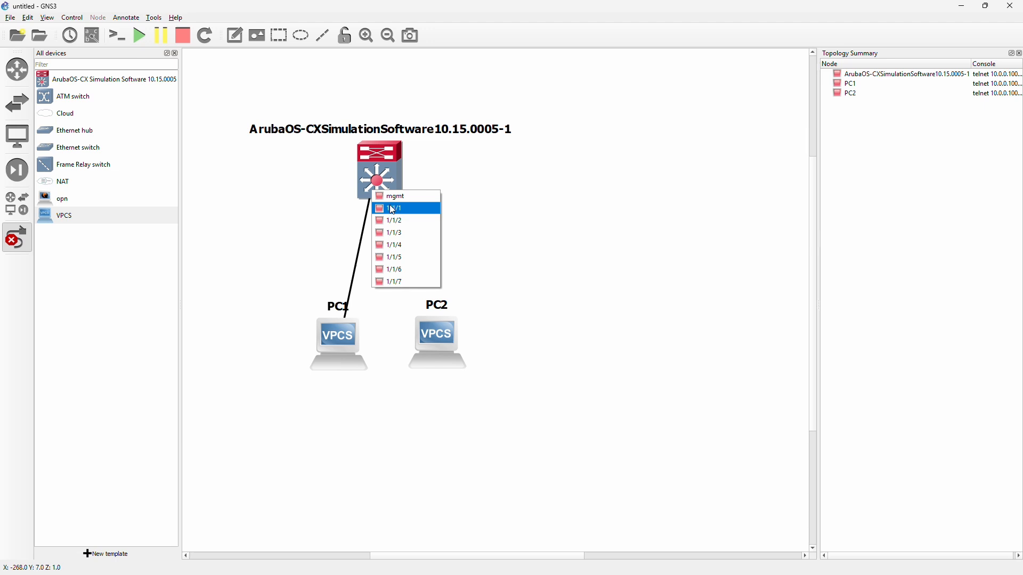
click(395, 208)
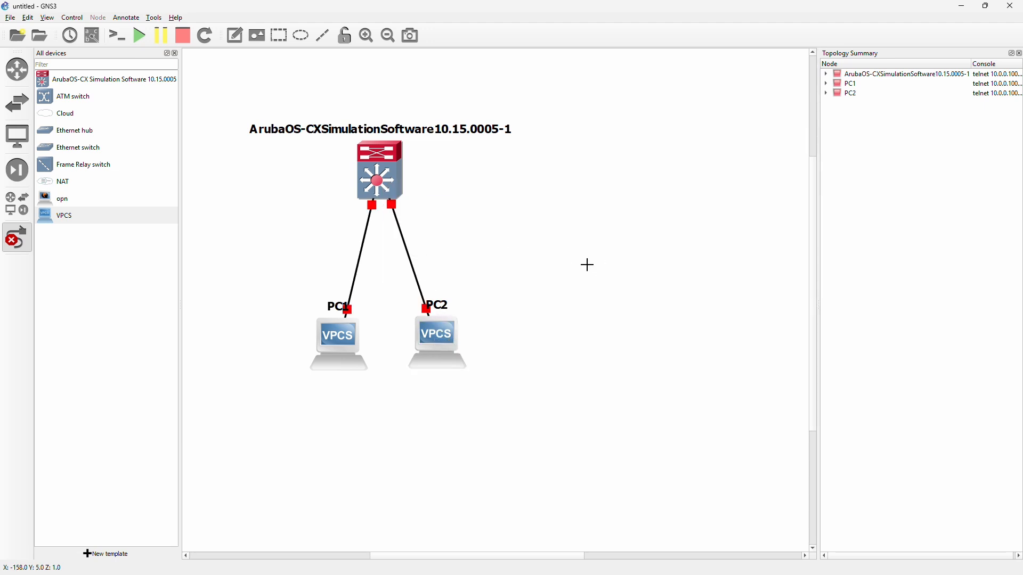
mouse_move(317, 227)
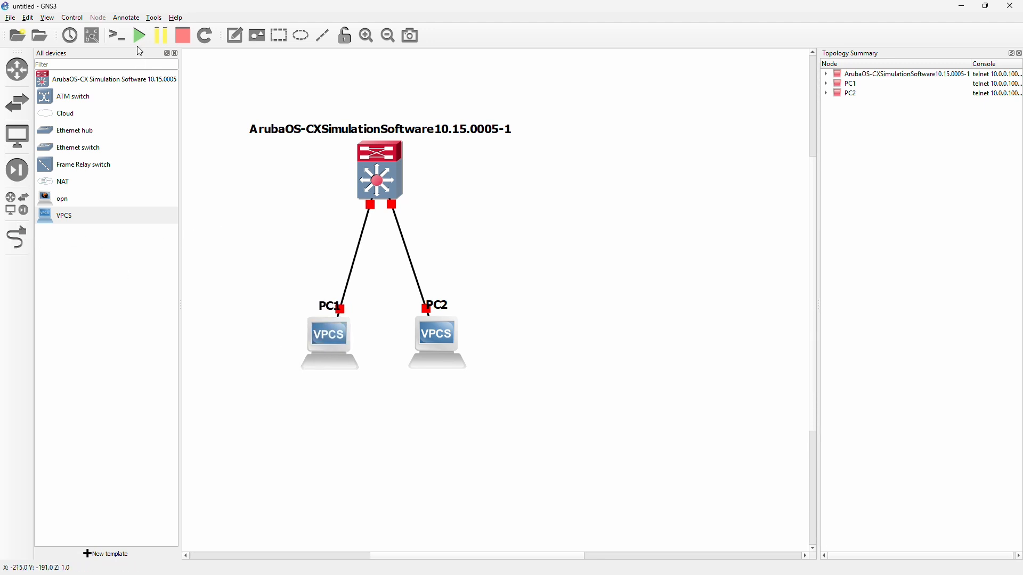
Start all nodes, then rename the ArubaOS-CX switch to Aruba1.
click(140, 36)
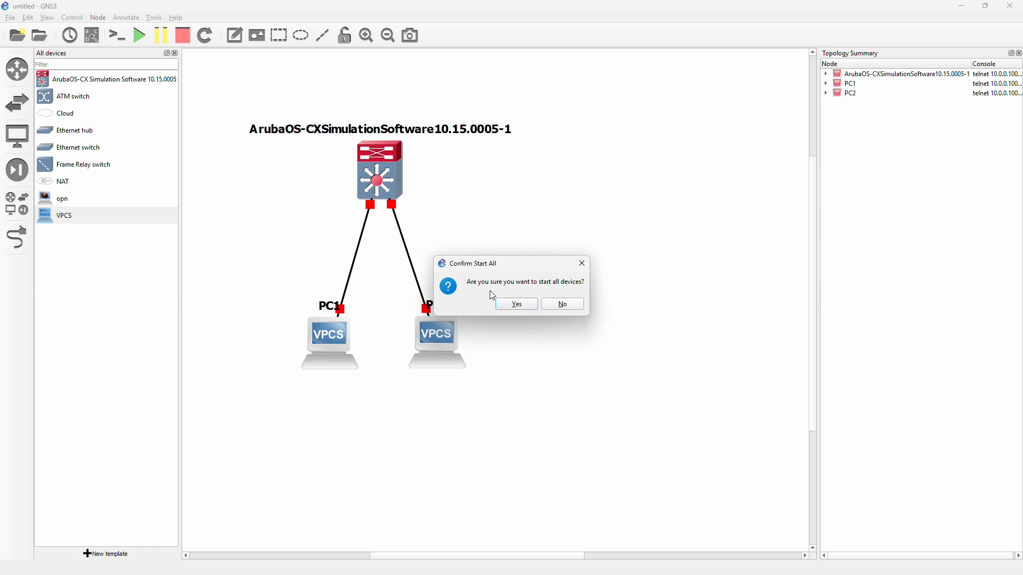
click(517, 304)
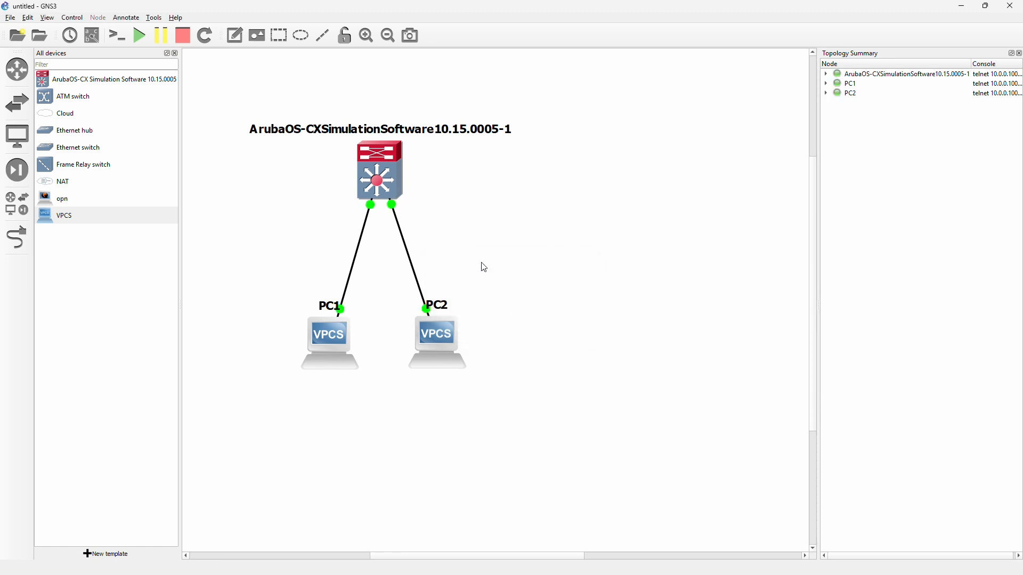
double_click(380, 129)
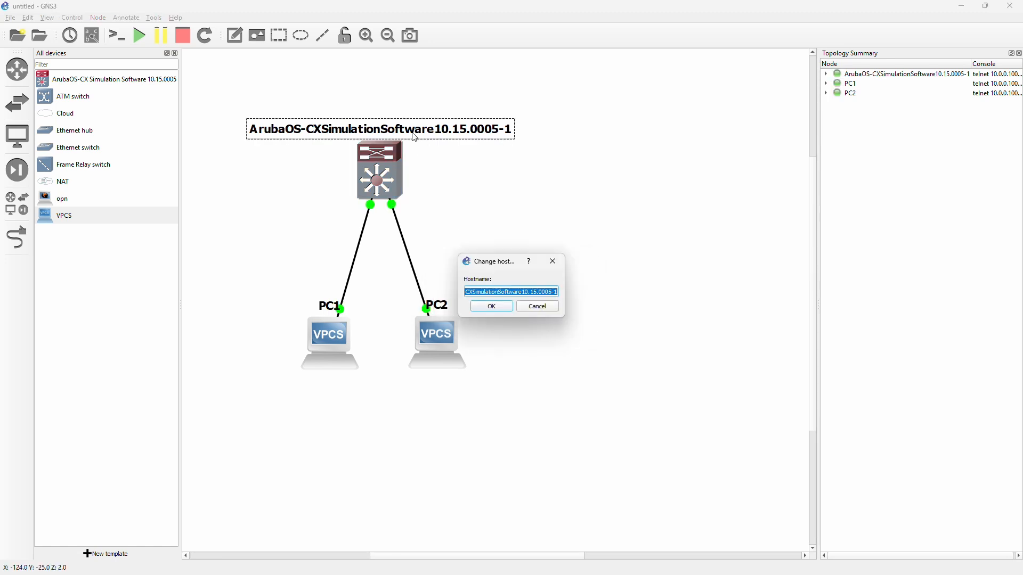
text(Aruba1)
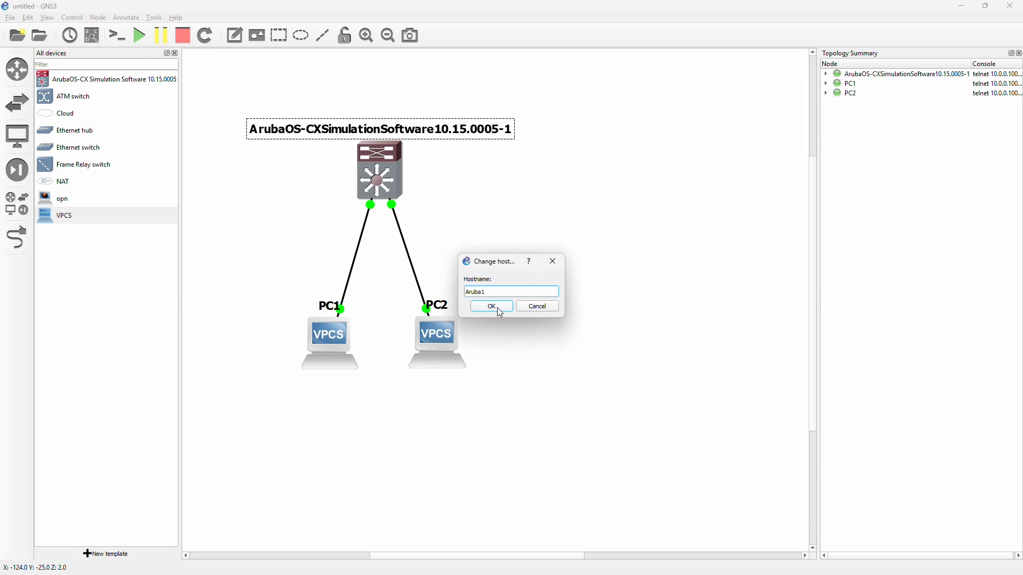
click(490, 306)
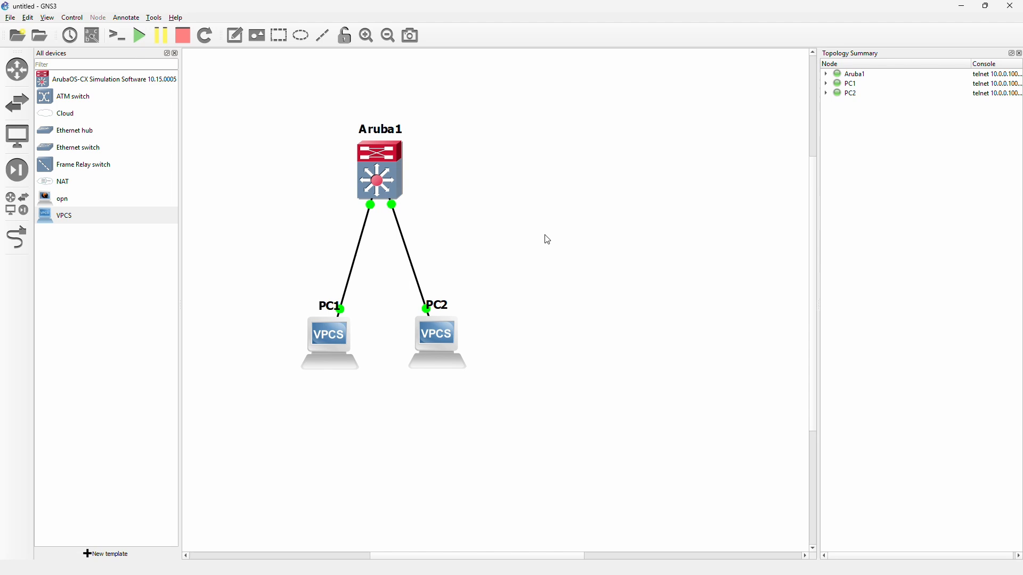
mouse_move(548, 245)
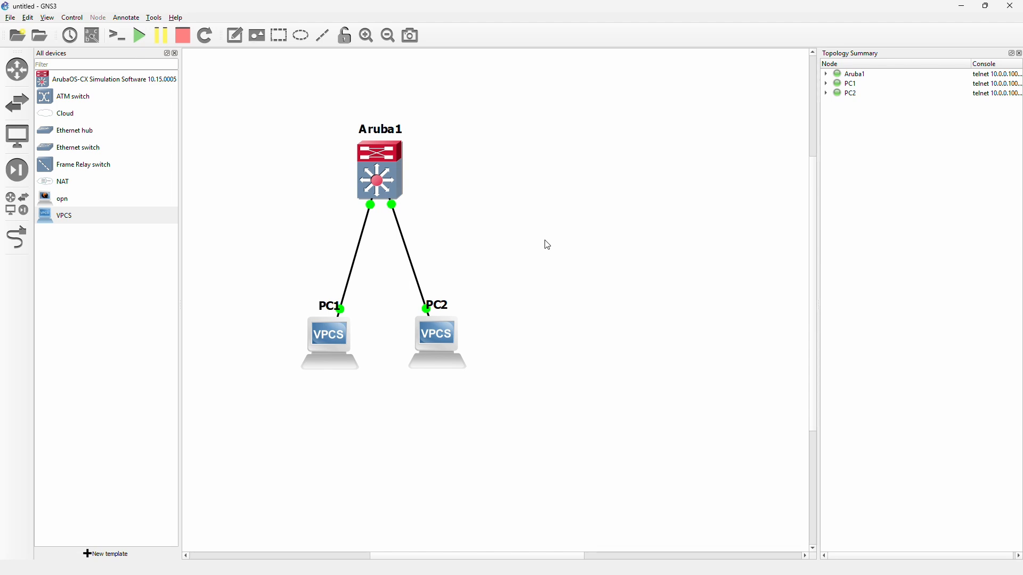
mouse_move(536, 243)
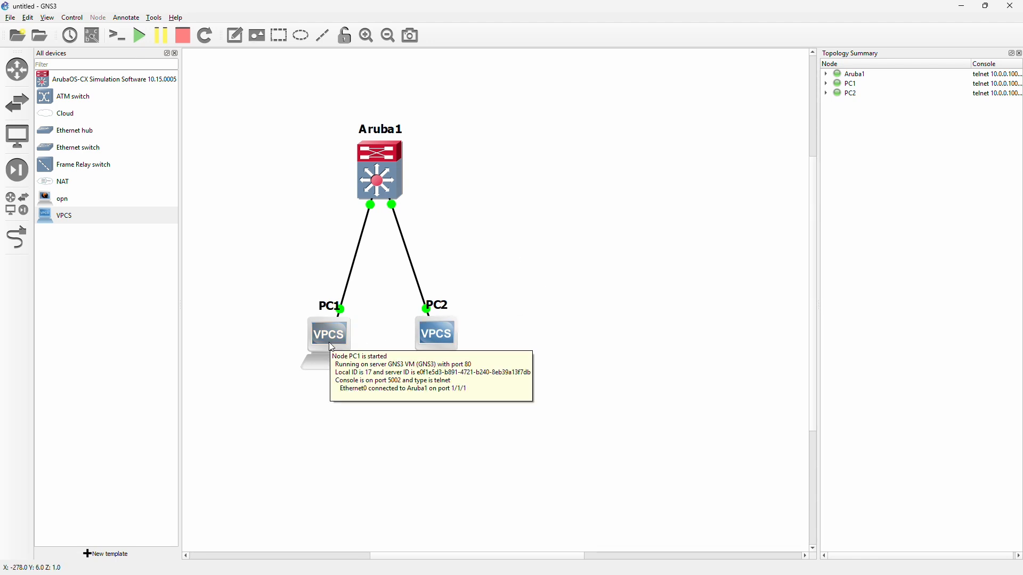
In PC1's console run 'show ip' then 'ip 10.0.0.101', and minimise the console.
double_click(328, 334)
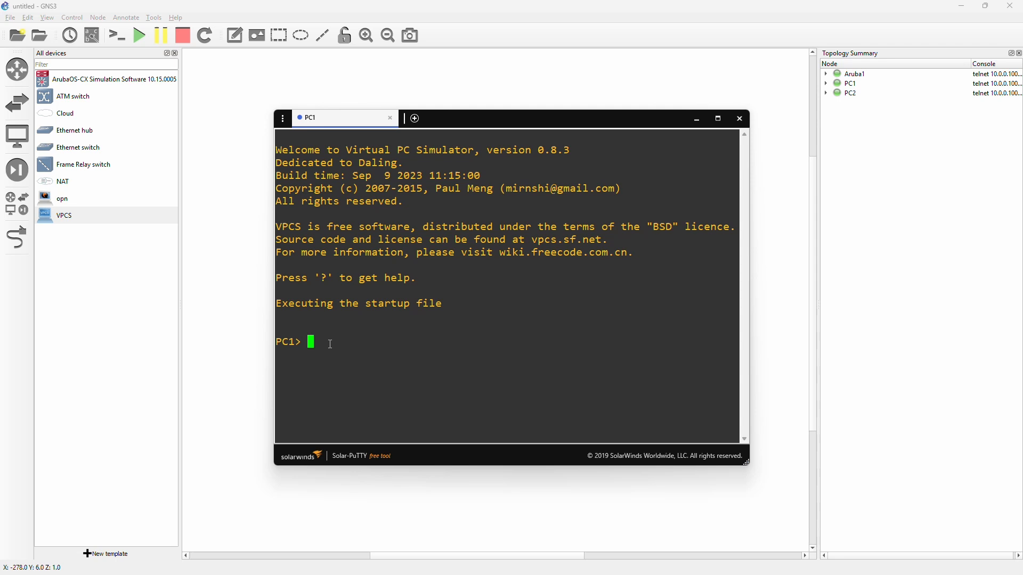
text(show)
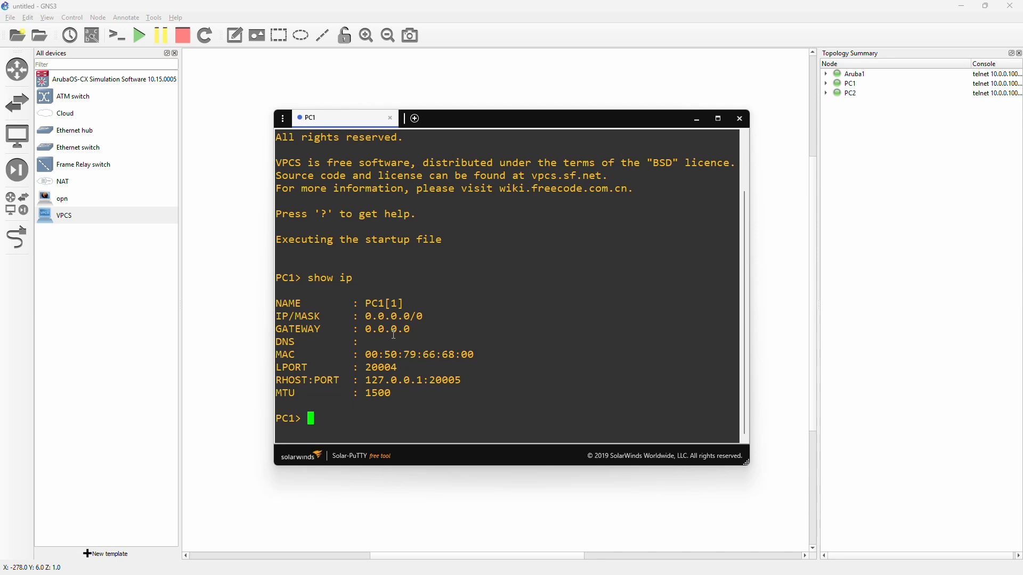
text(ip)
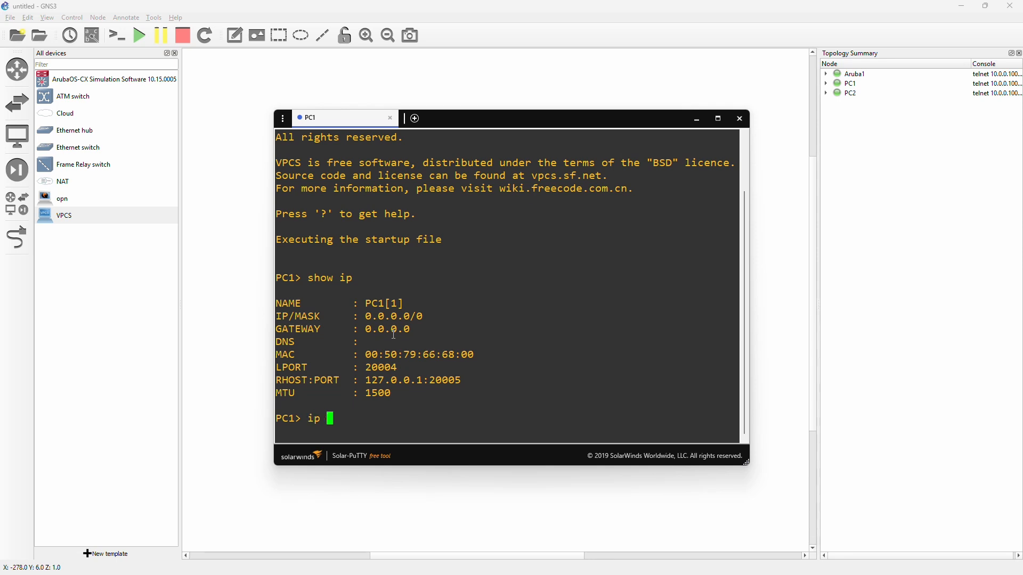
text(10)
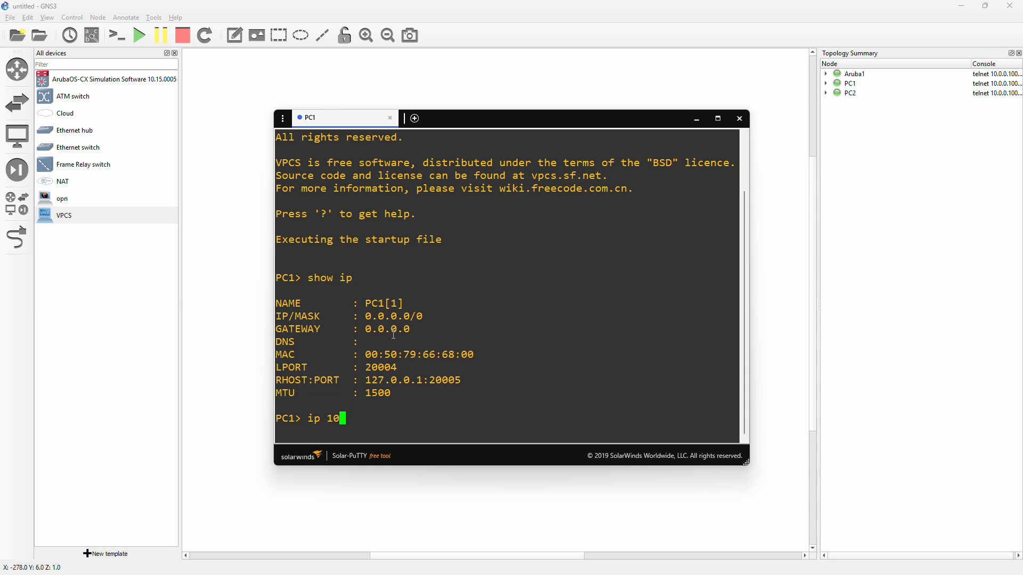
text(.0.0.)
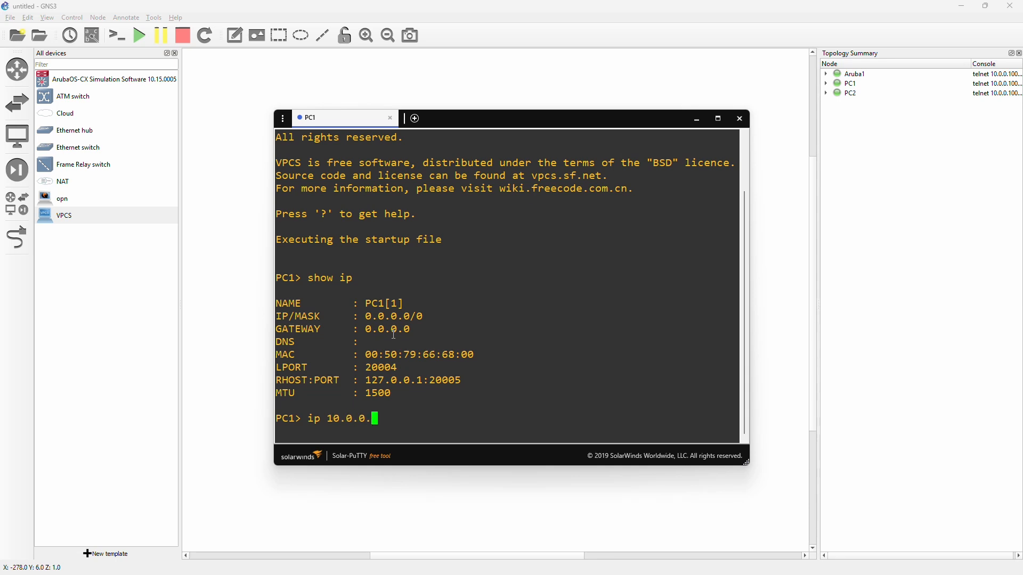
text(101)
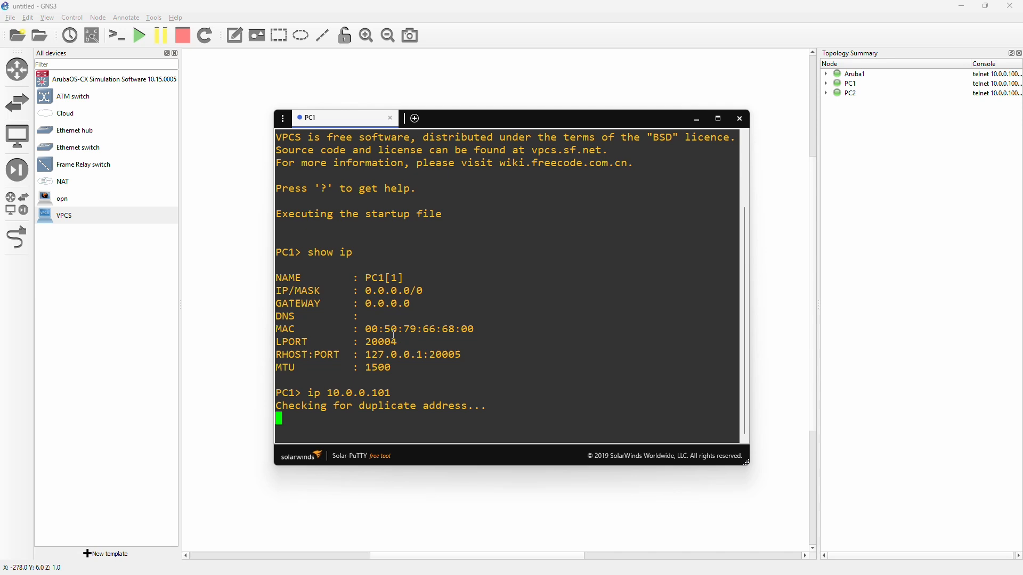
key(Return)
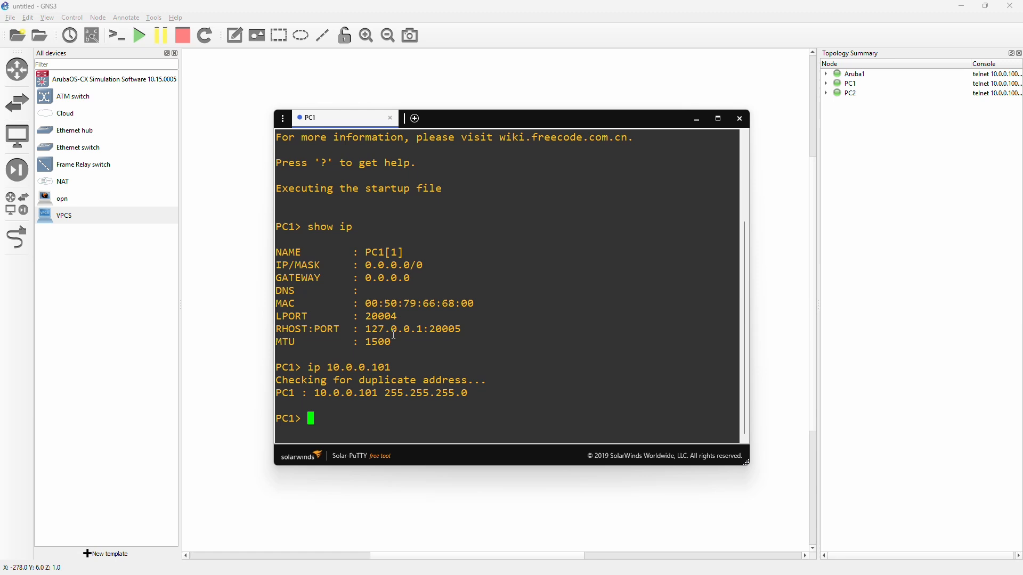
click(740, 119)
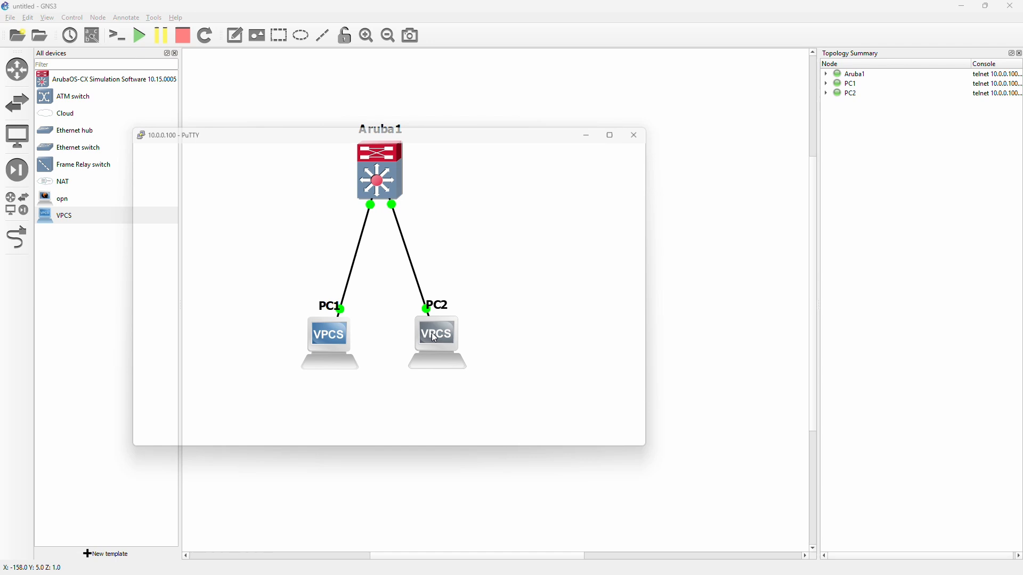
In PC2's console assign address 10.0.0.102 with 'ip 10.0.0.102'.
click(633, 136)
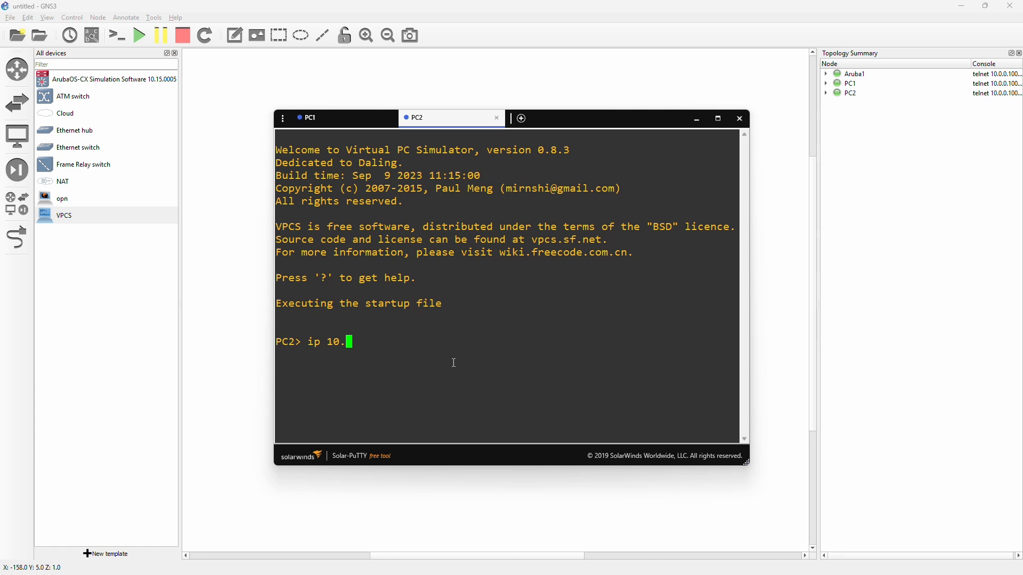
text(0.0.102)
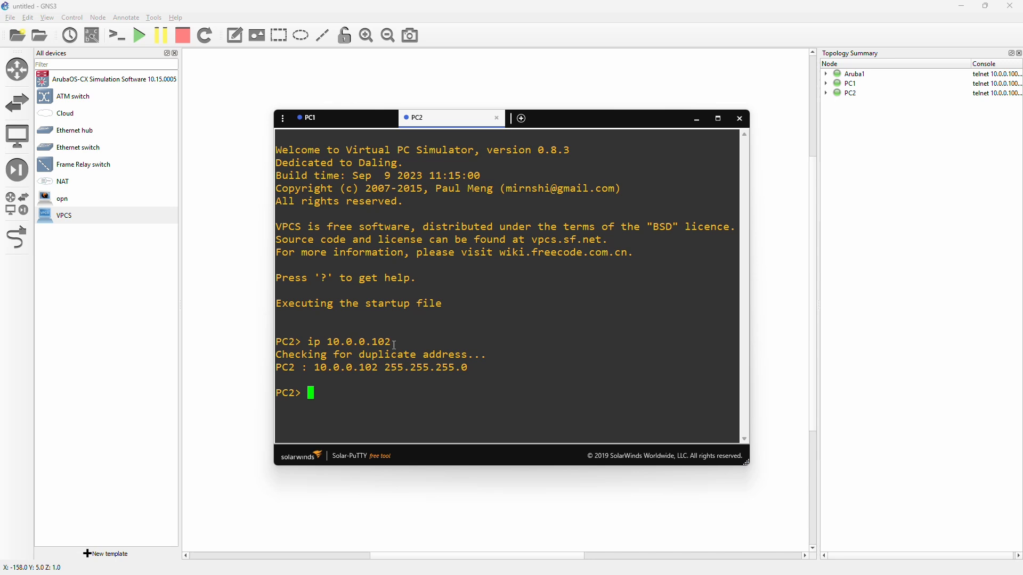
mouse_move(239, 341)
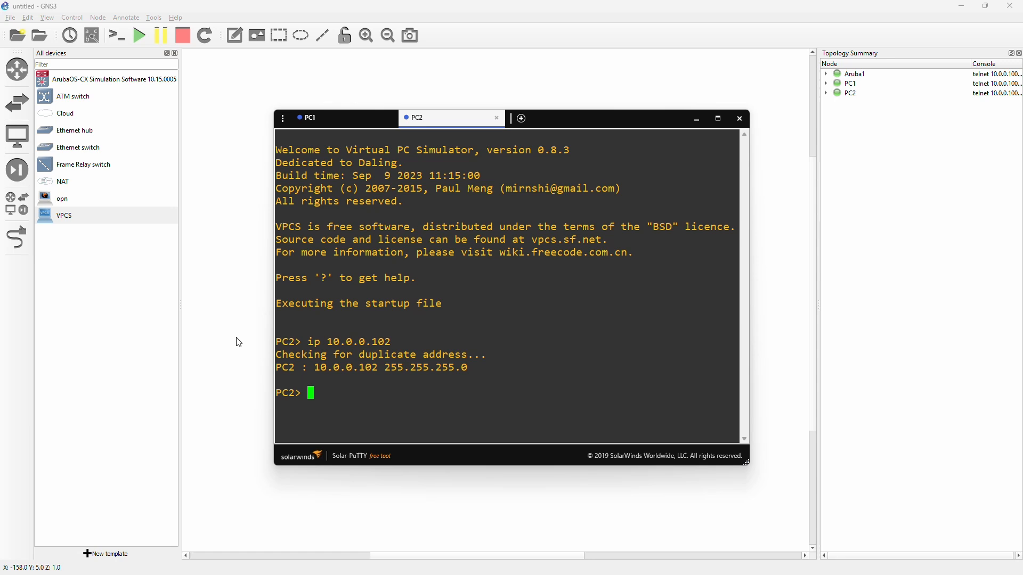
Minimise the Solar-PuTTY window to return to the GNS3 topology.
click(740, 118)
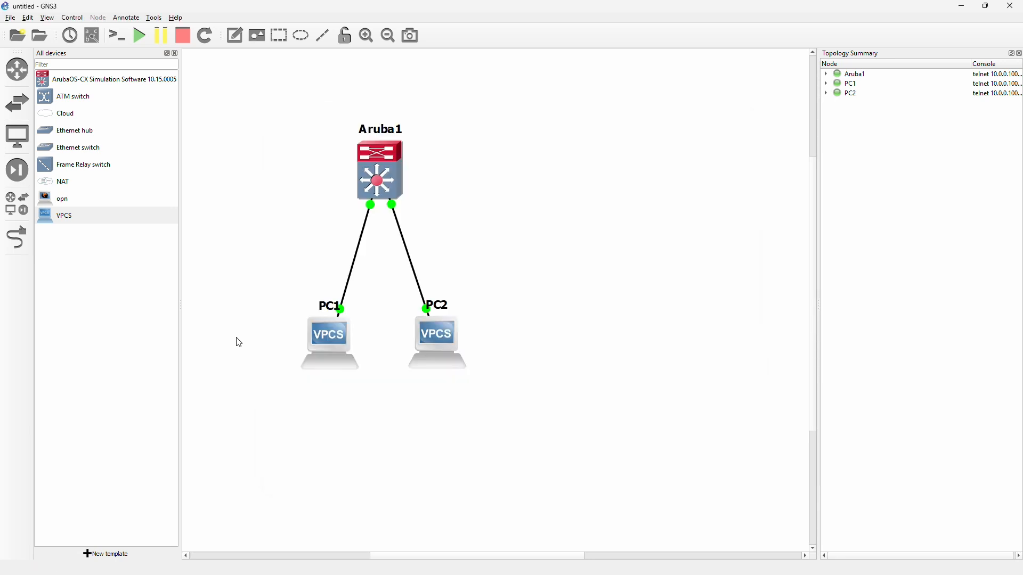
mouse_move(311, 286)
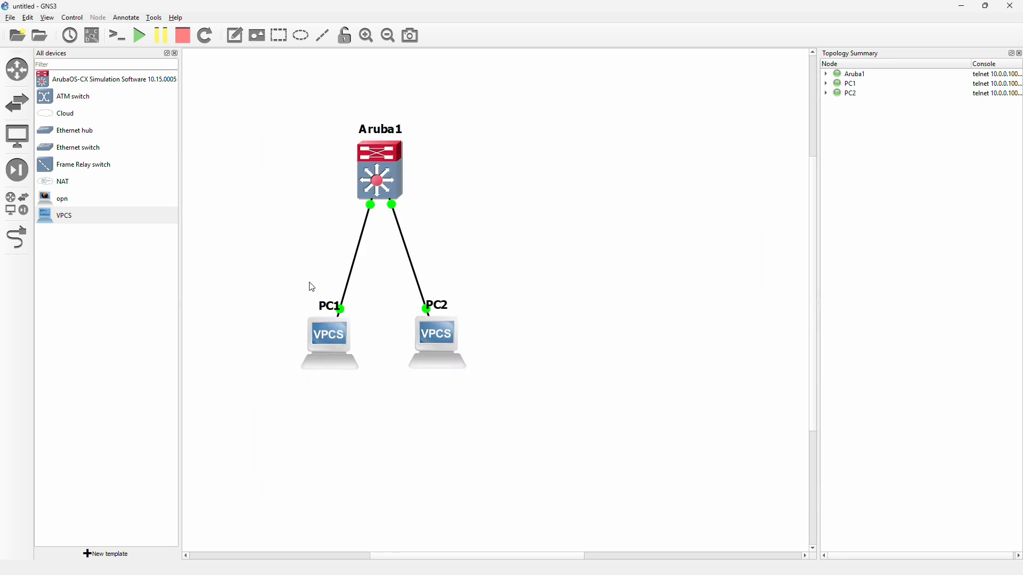
mouse_move(454, 212)
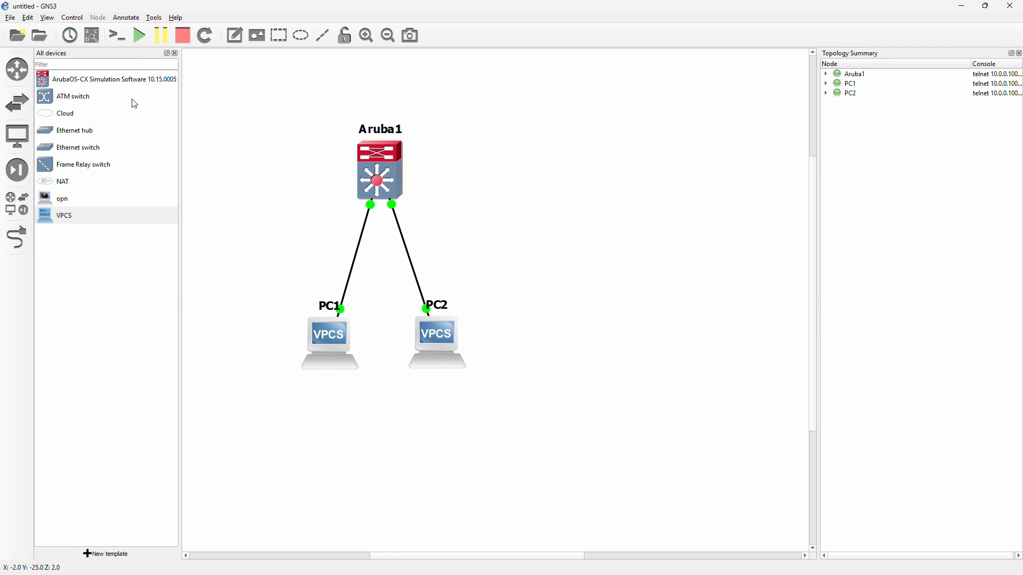
mouse_move(282, 201)
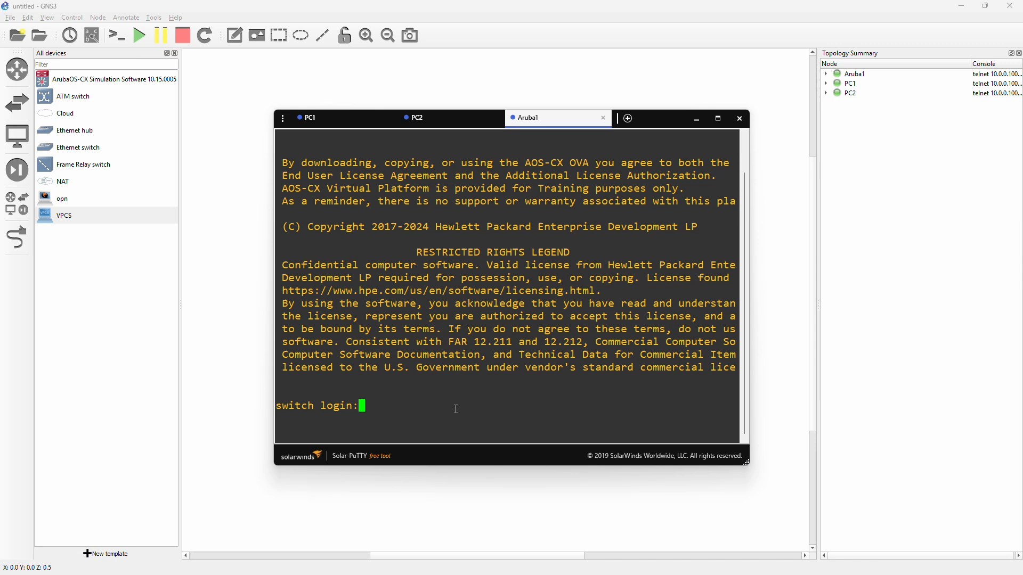
Log in to Aruba1 as admin with an empty password and set a new admin password.
text(admin)
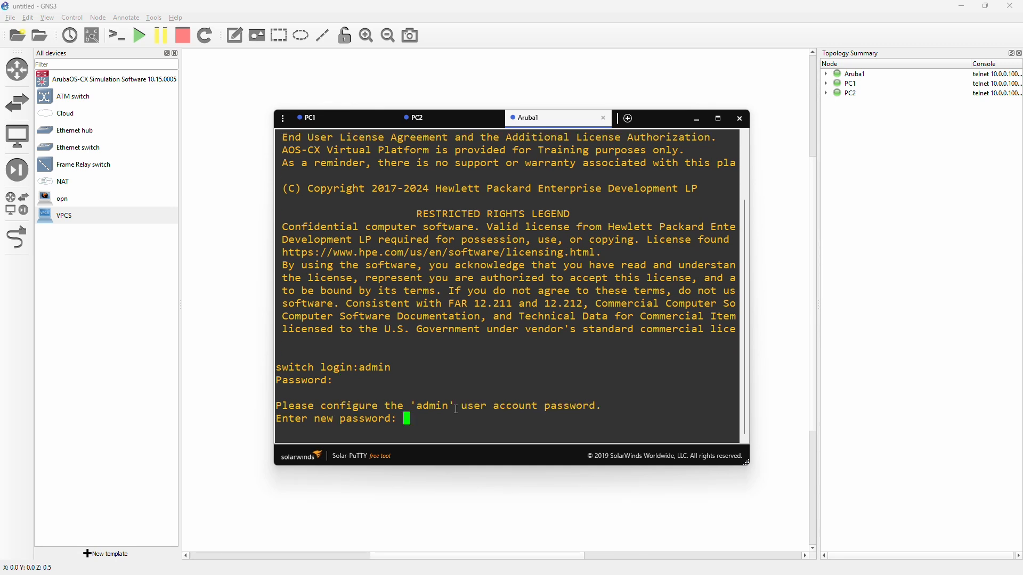
key(Enter)
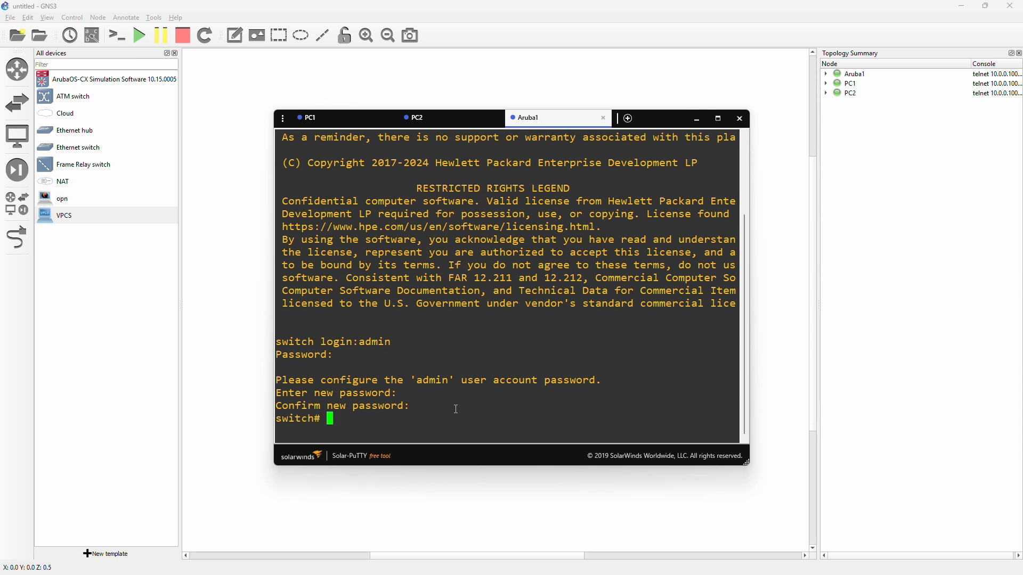
text(s)
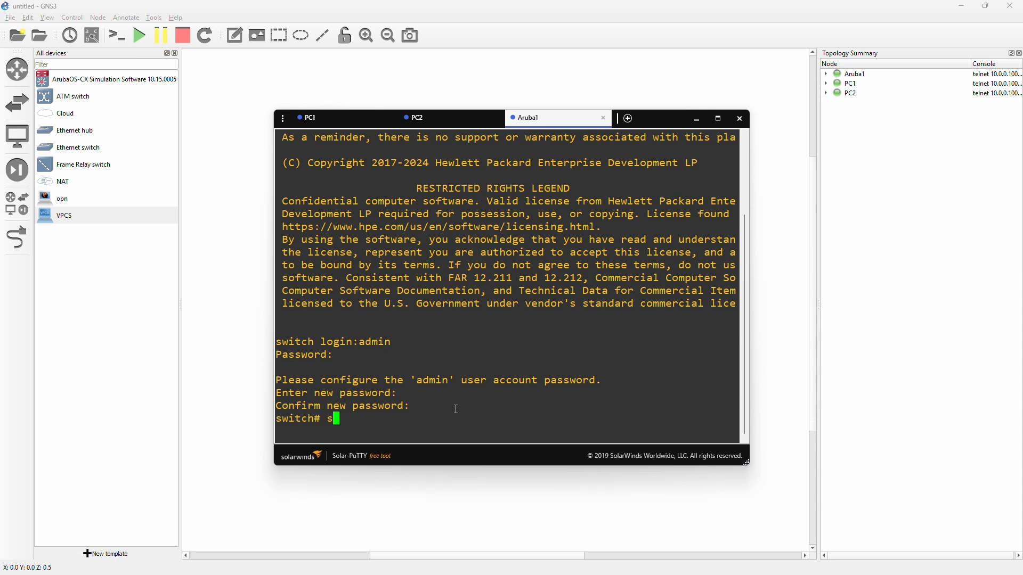
Run 'show running-config' on Aruba1 and page through to the switch# prompt.
text(how ru)
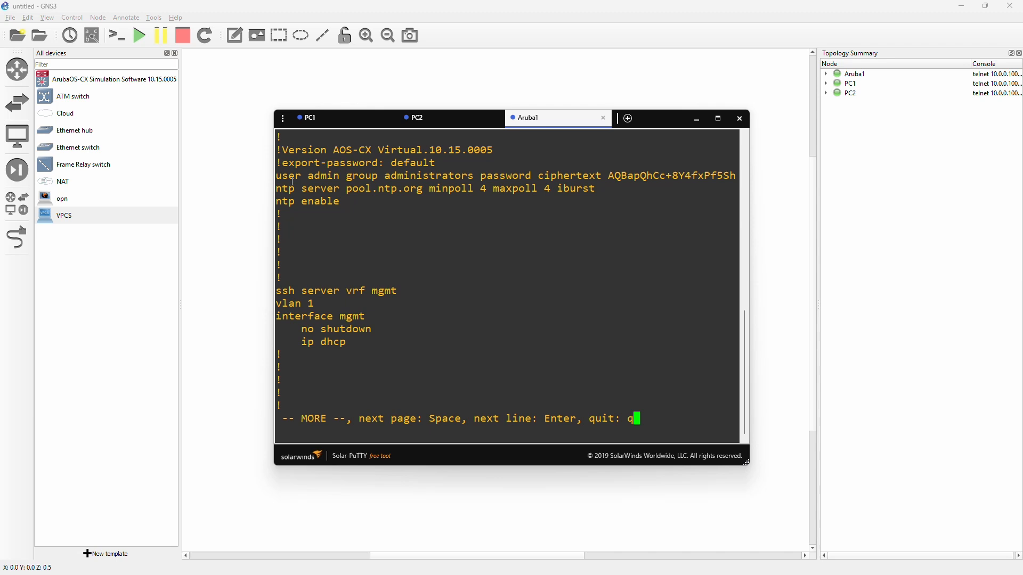
double_click(304, 174)
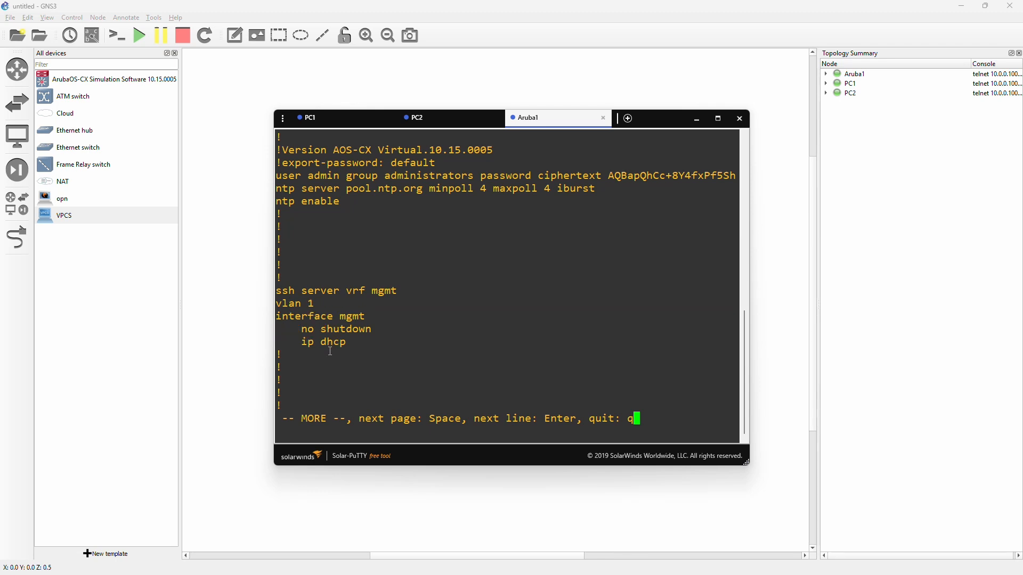
key(q)
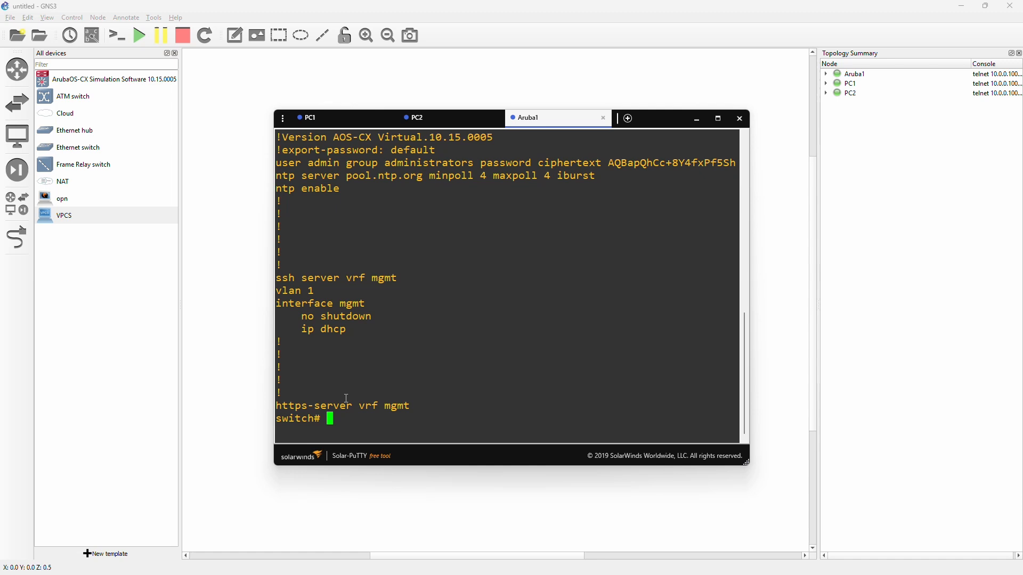
List Aruba1's ports with 'show interface brief' and leave the paged output.
text(inter)
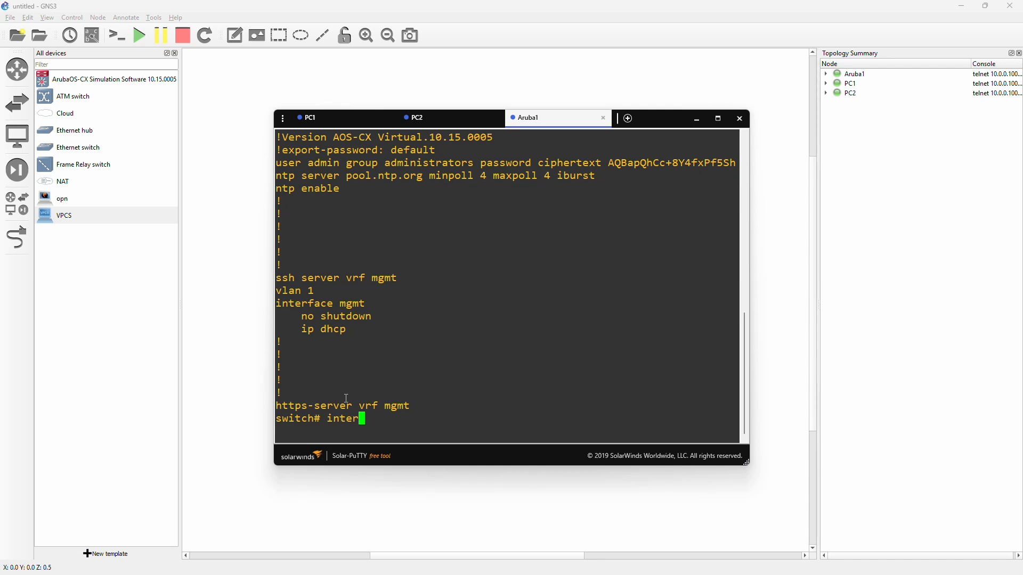
key(BackSpace)
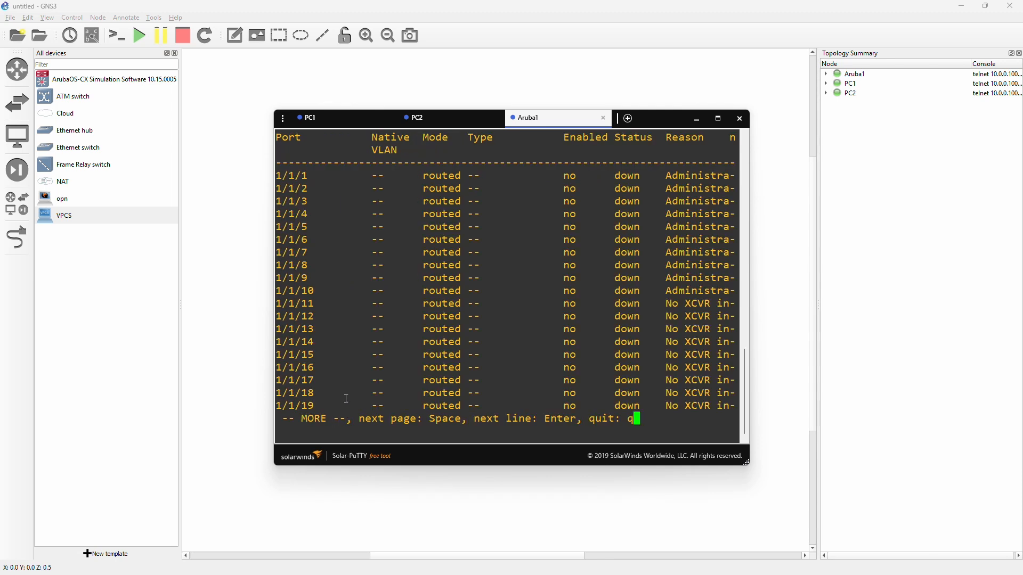
mouse_move(428, 175)
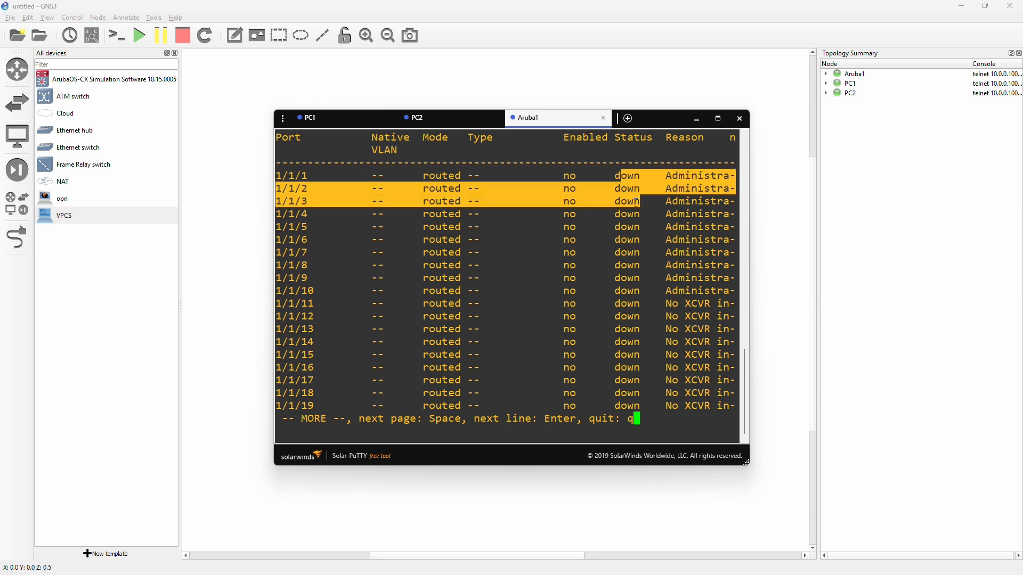
key(q)
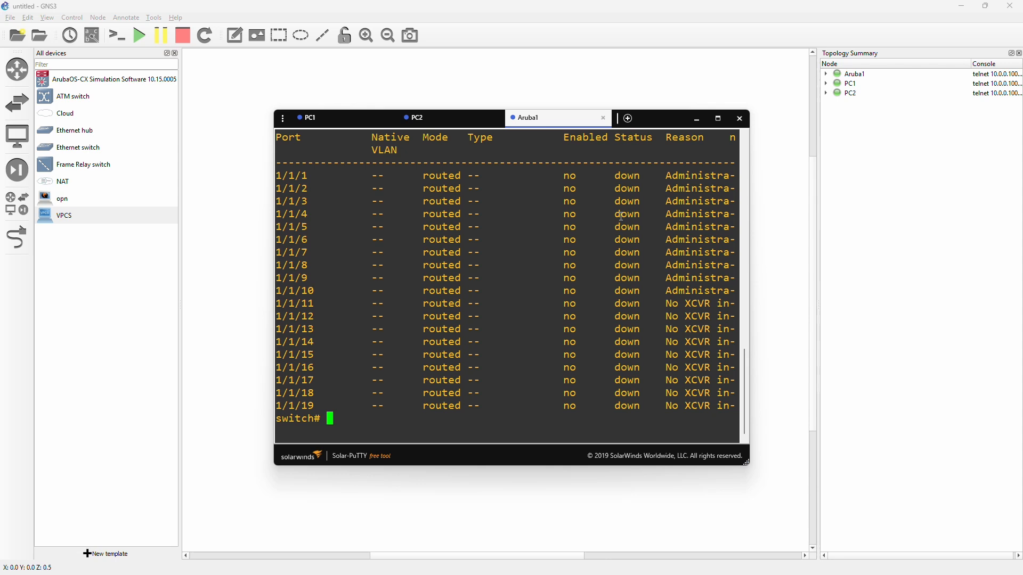
Enter config mode and select interface range 1/1/1-1/1/52.
text(co)
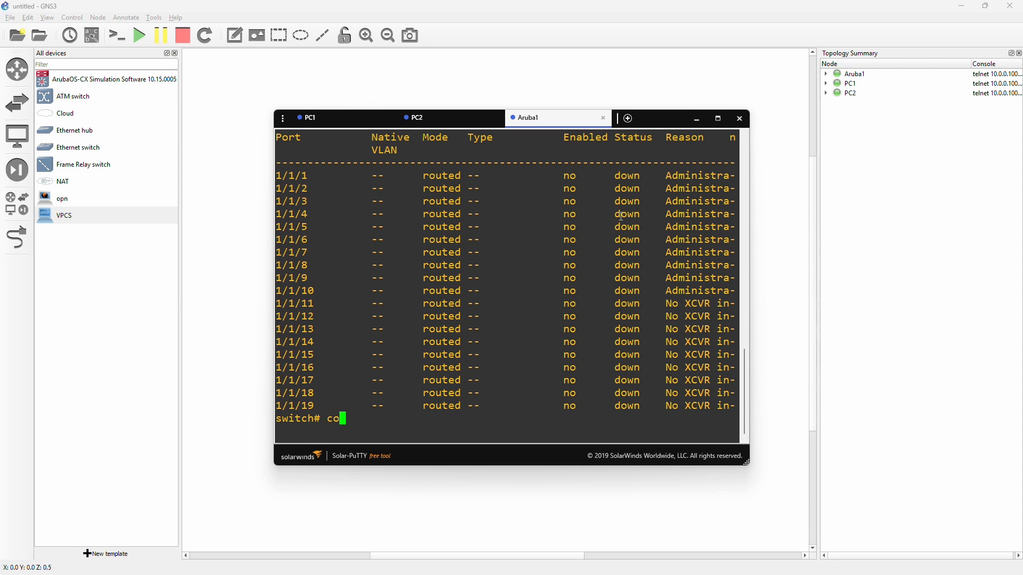
text(nf)
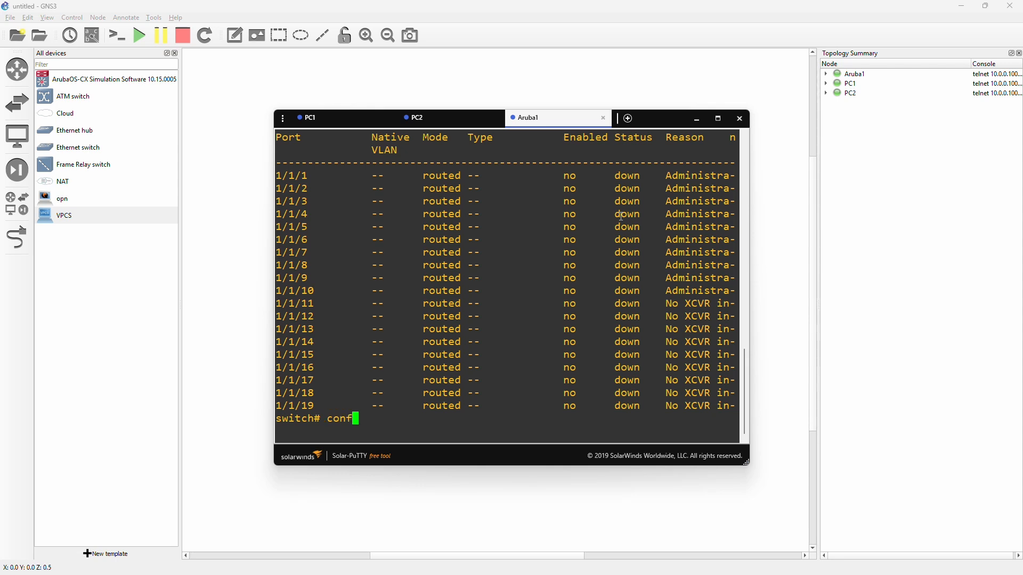
text(in)
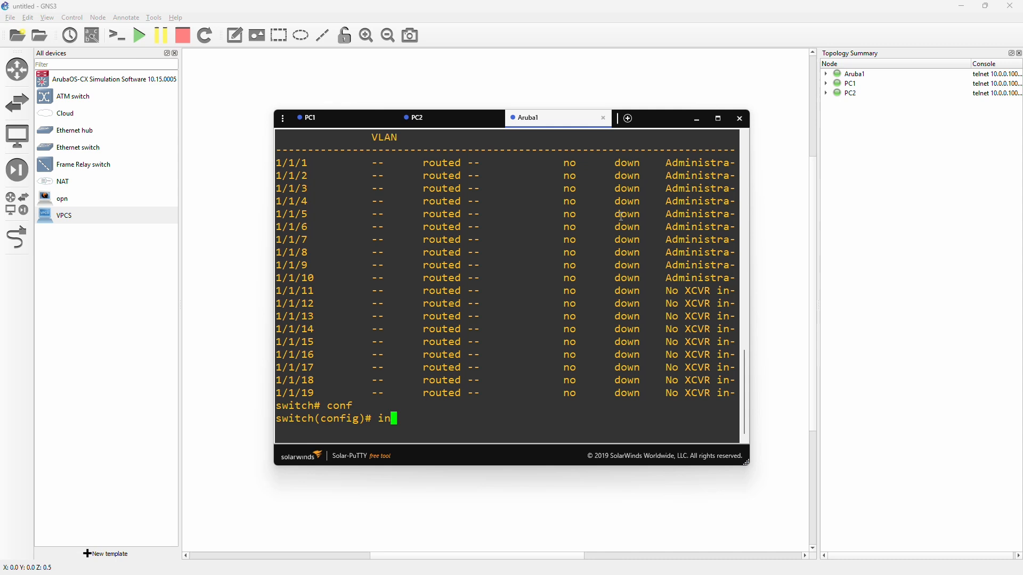
text(t 1)
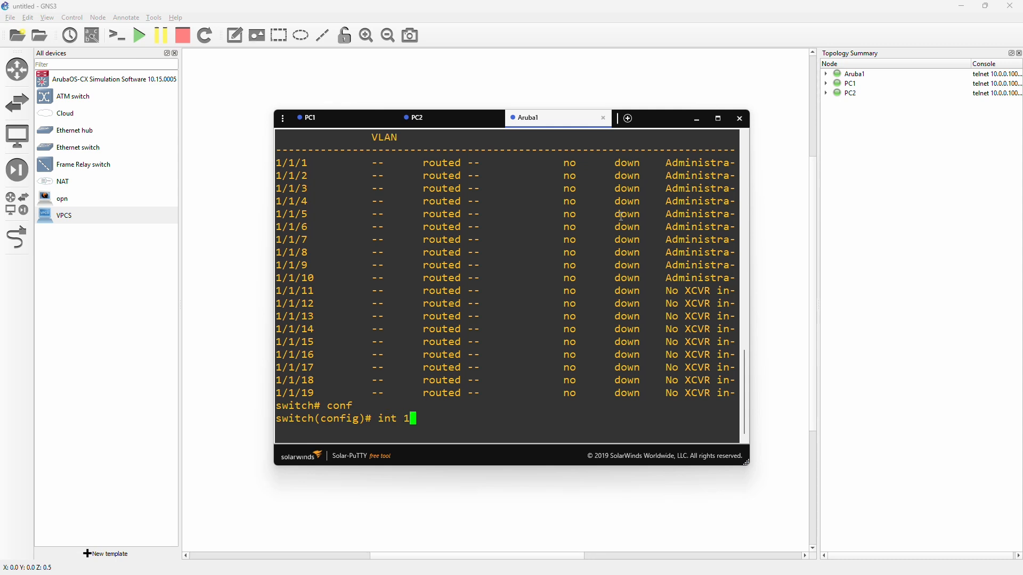
text(/1/1-)
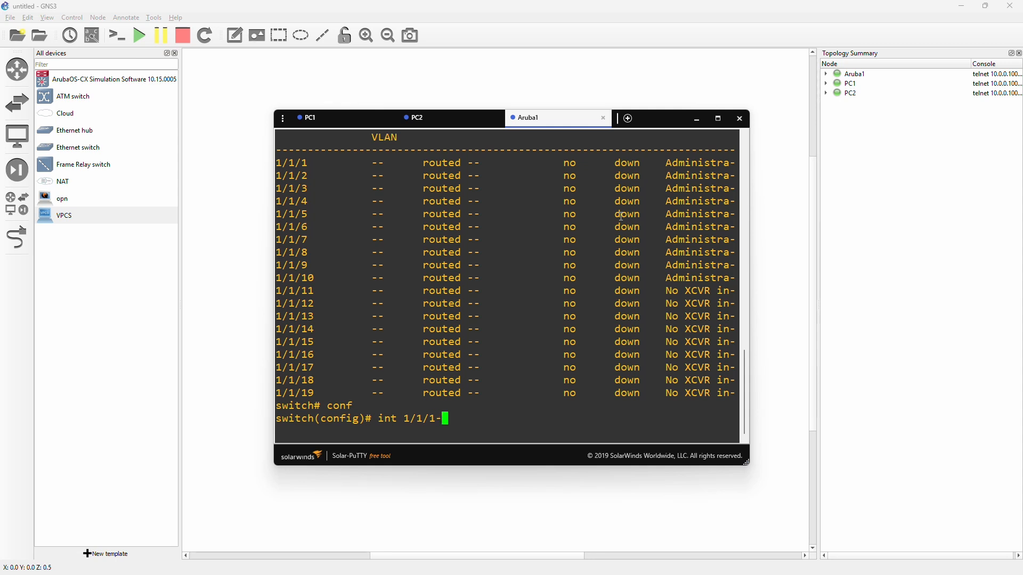
text(1/1/)
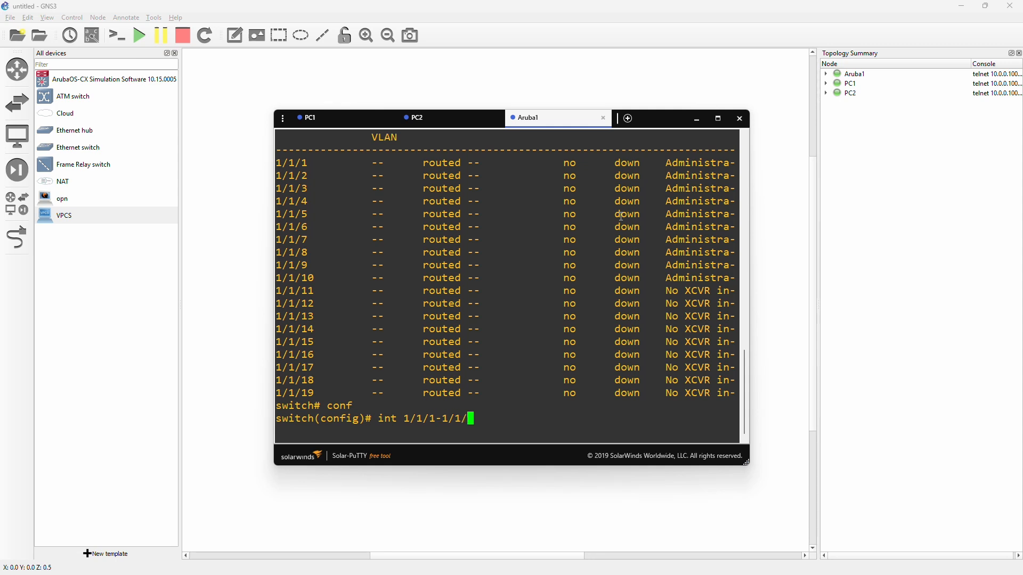
text(52)
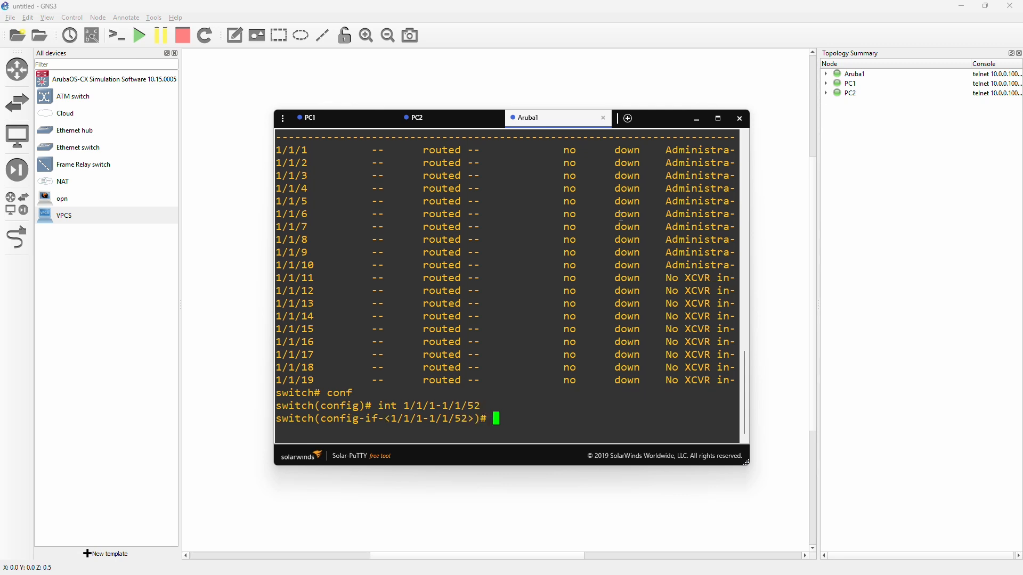
Apply 'no routing' and 'no shutdown' to the range, then exit back to config mode.
text(no rou)
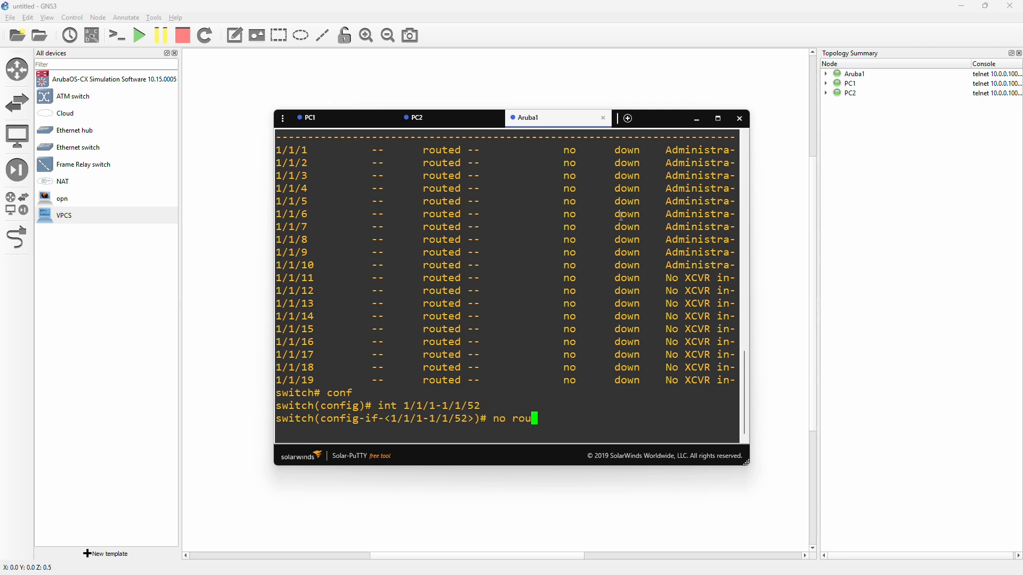
text(ting)
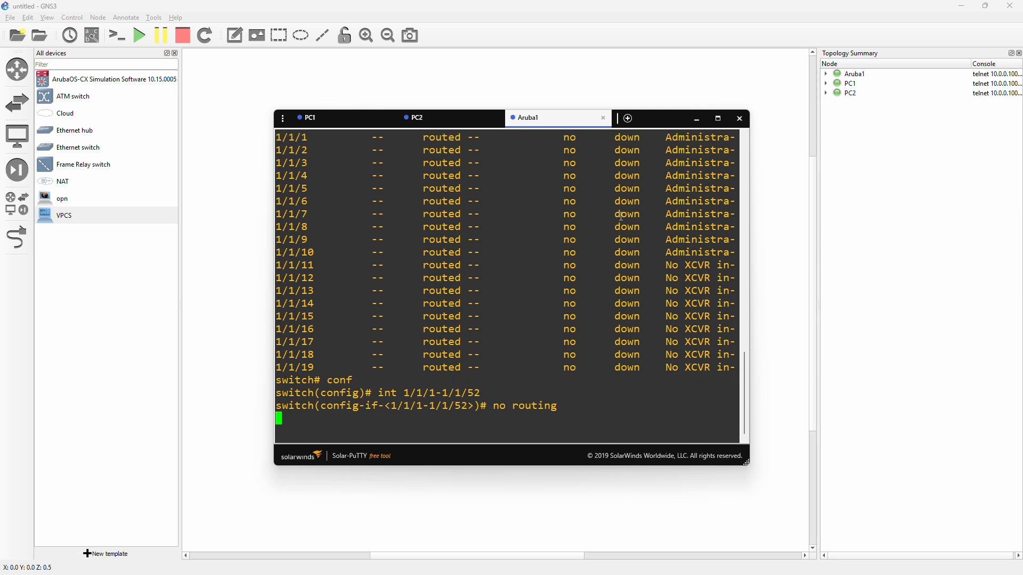
text(no routing)
text(no shutdown)
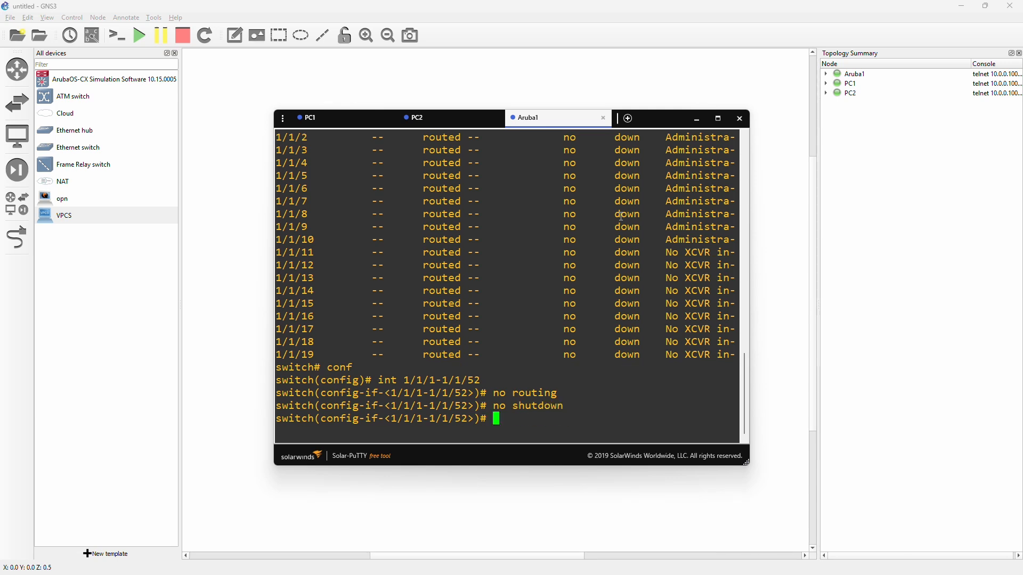
text(exit)
text(int 1/1/1-1/1/52)
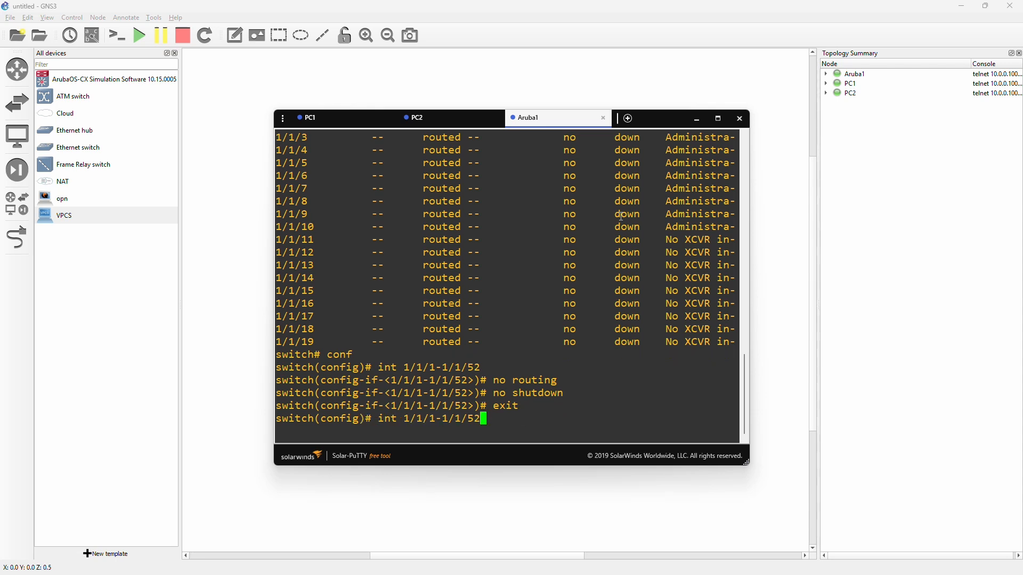
text(conf)
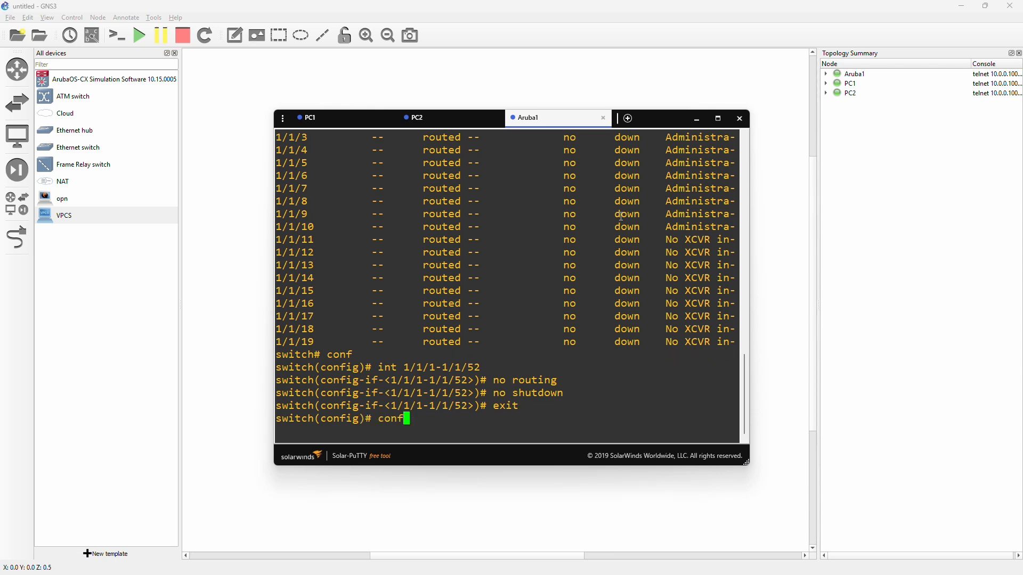
Run 'show interface brief' to confirm ports are enabled access ports in VLAN 1.
text(show interface brief)
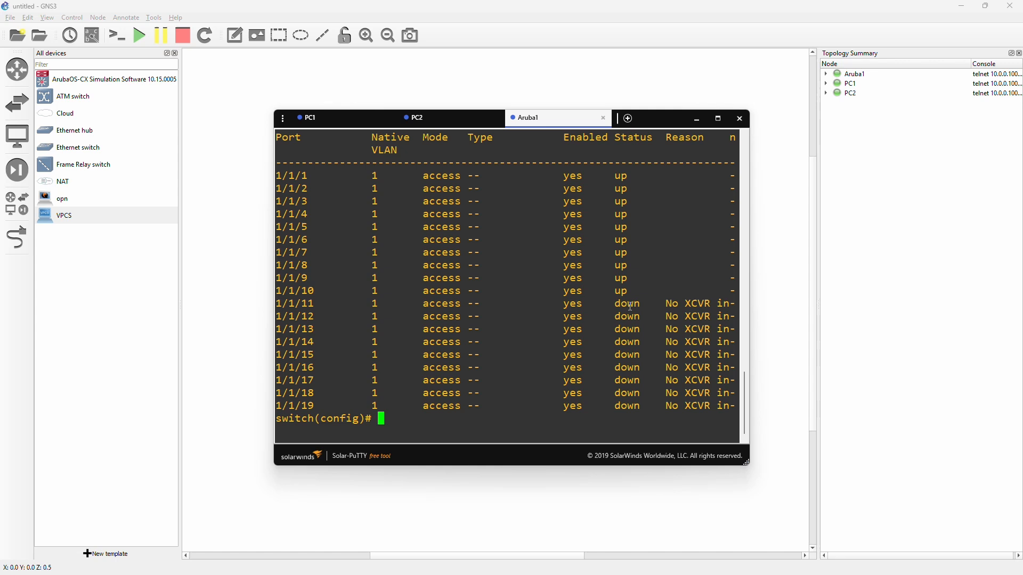
Create VLAN 123 on Aruba1, name it 123-IT, and exit the VLAN context.
text(vlan)
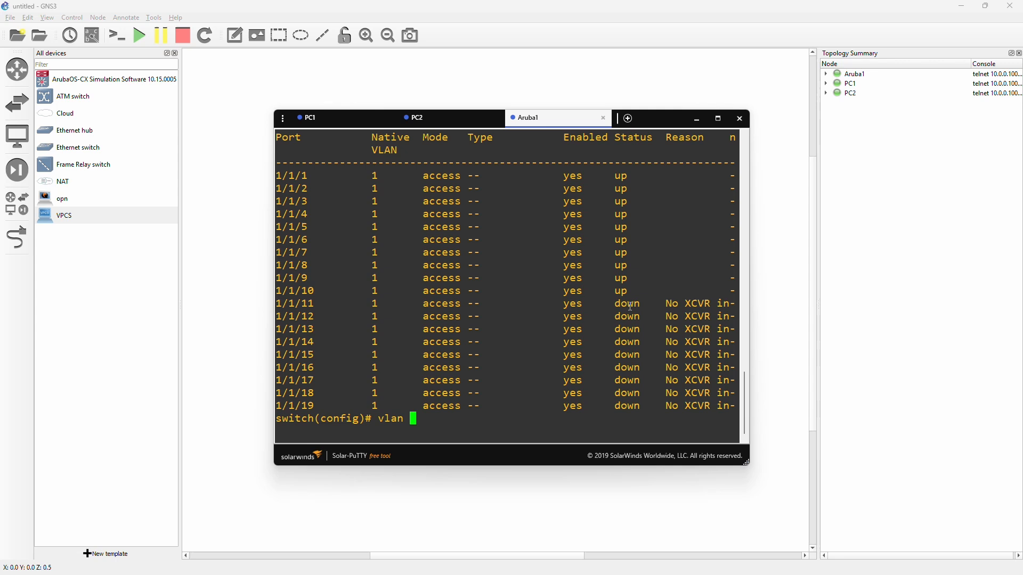
text(123)
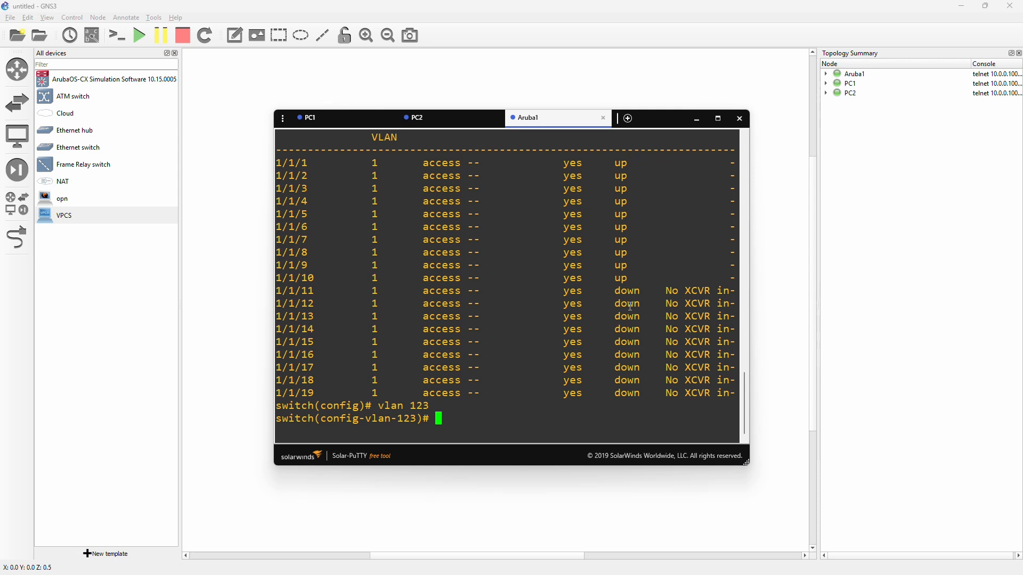
text(name)
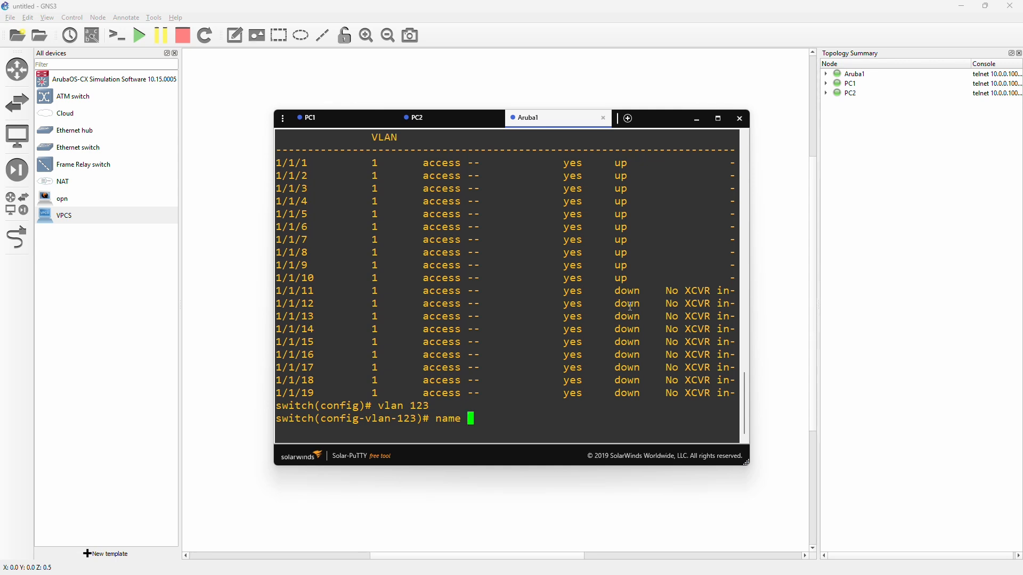
text(1)
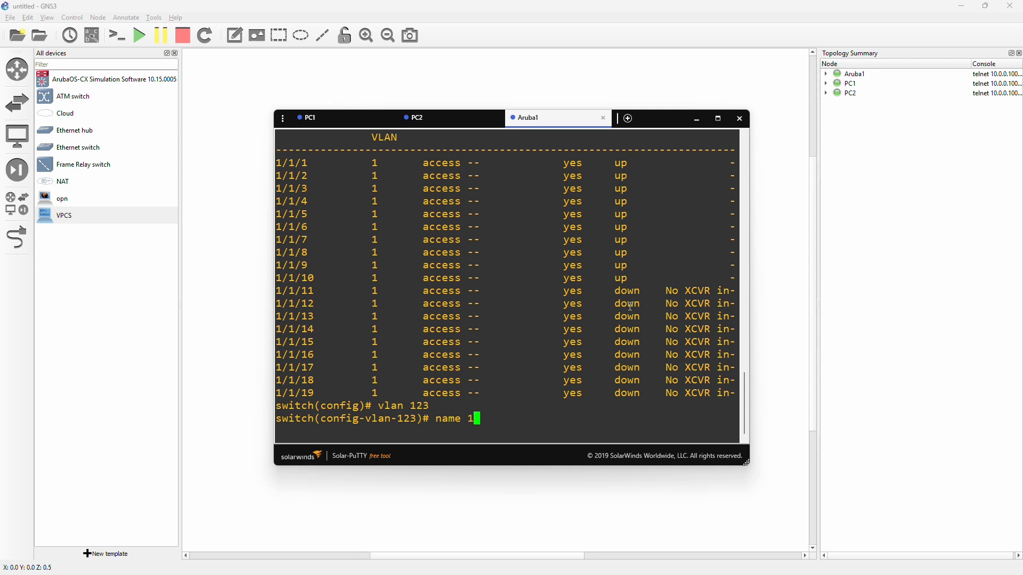
text(23-)
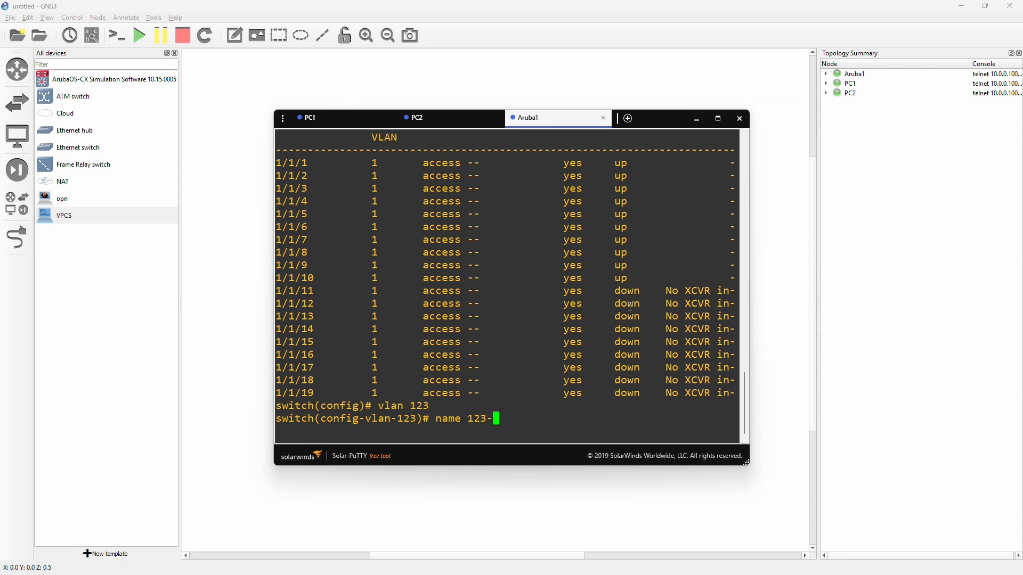
text(IT)
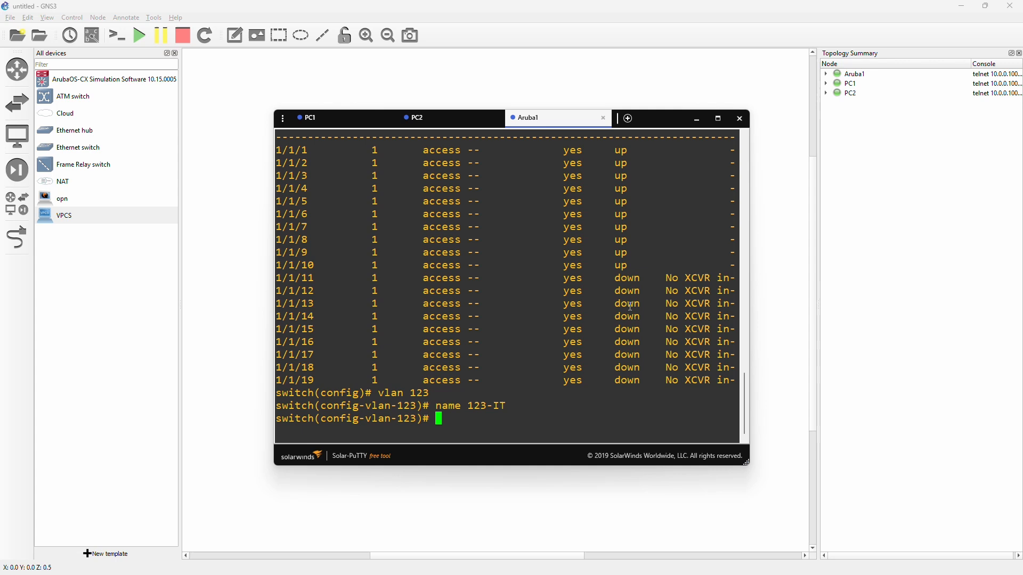
text(ex)
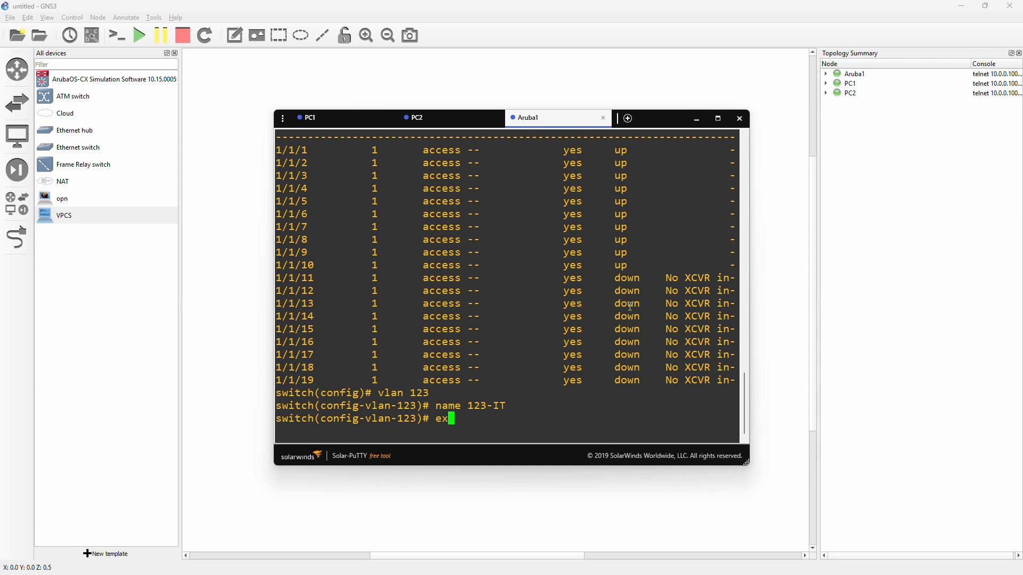
text(it)
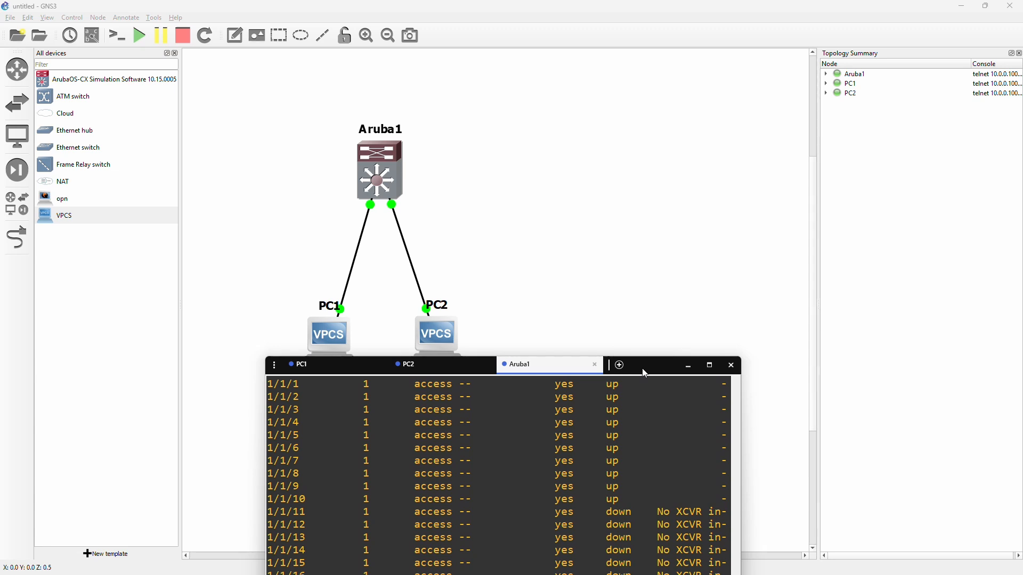
mouse_move(813, 201)
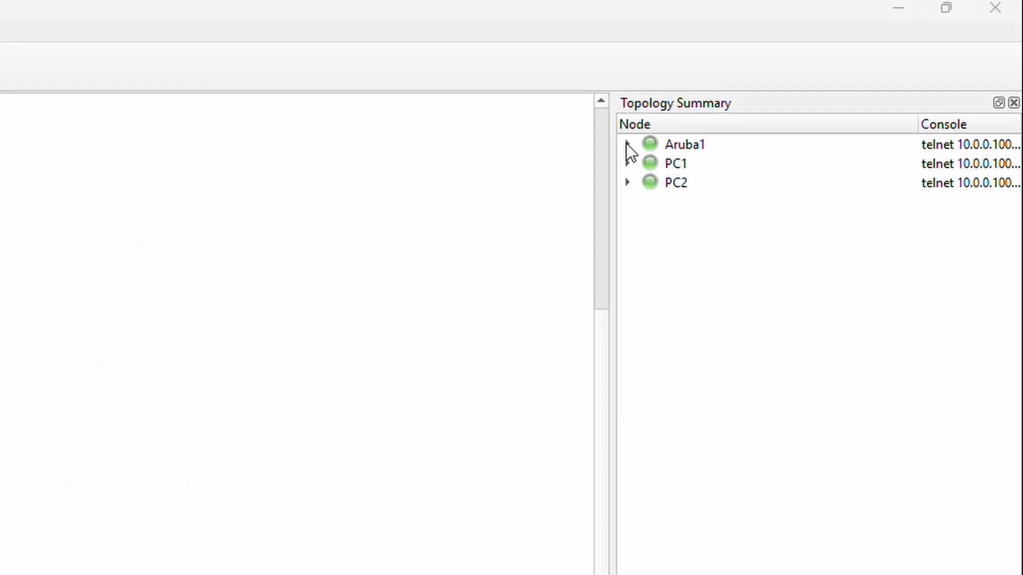
Expand Aruba1 in the Topology Summary to see port 1/1/1 on PC1 and 1/1/2 on PC2.
click(629, 143)
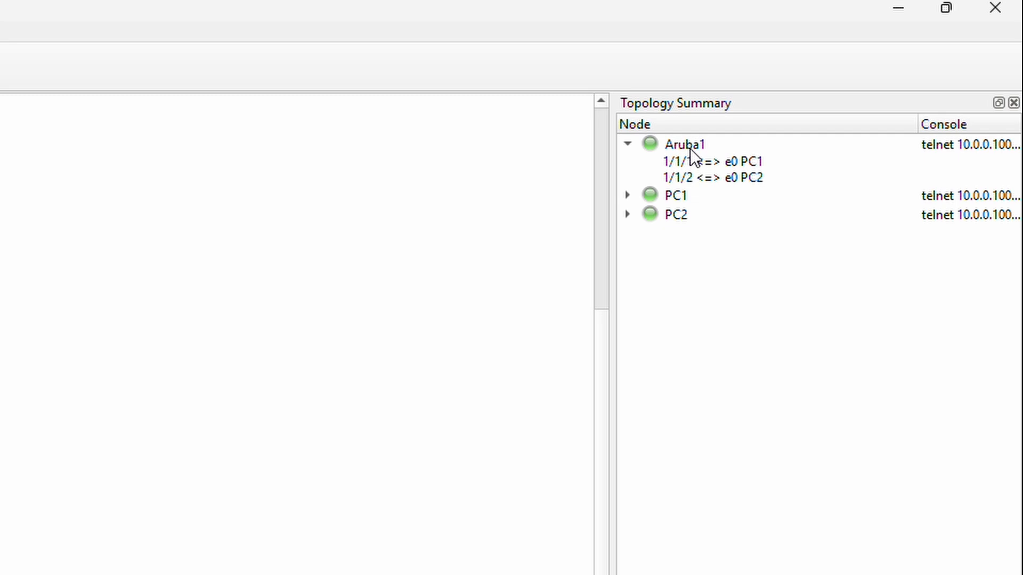
click(706, 162)
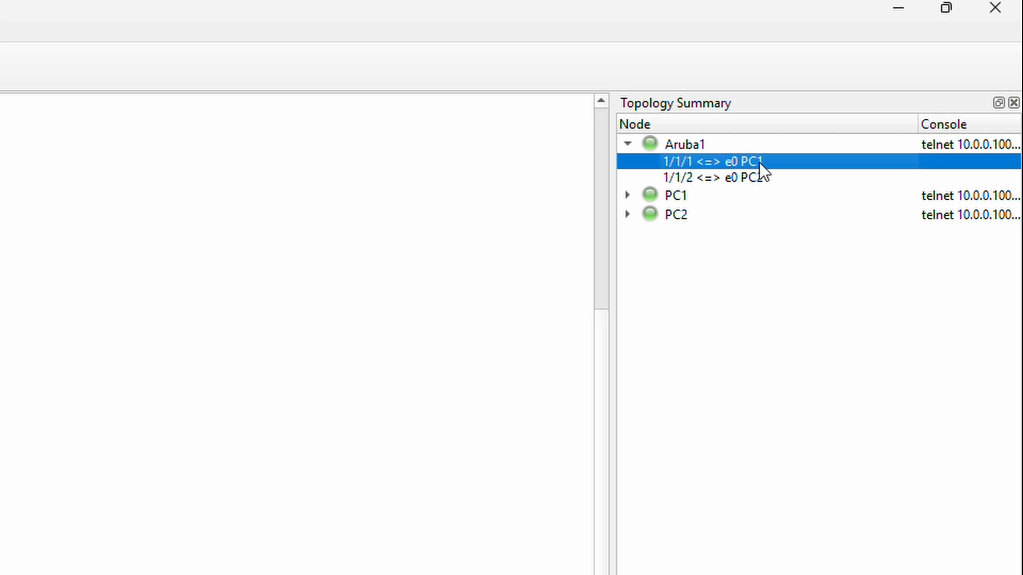
click(722, 177)
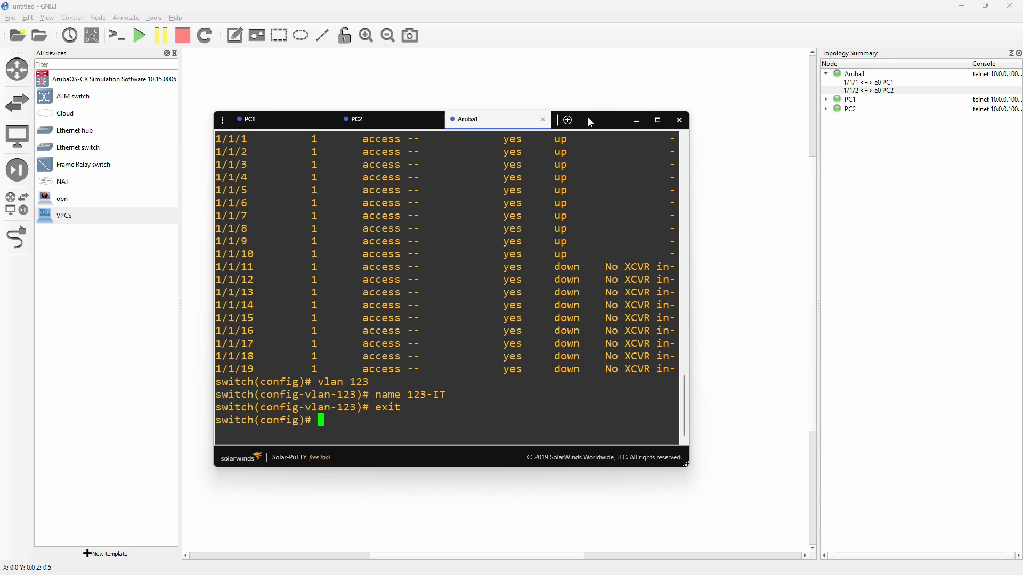
Assign interface range 1/1/1-1/1/2 to access VLAN 123 and exit to global config.
text(i)
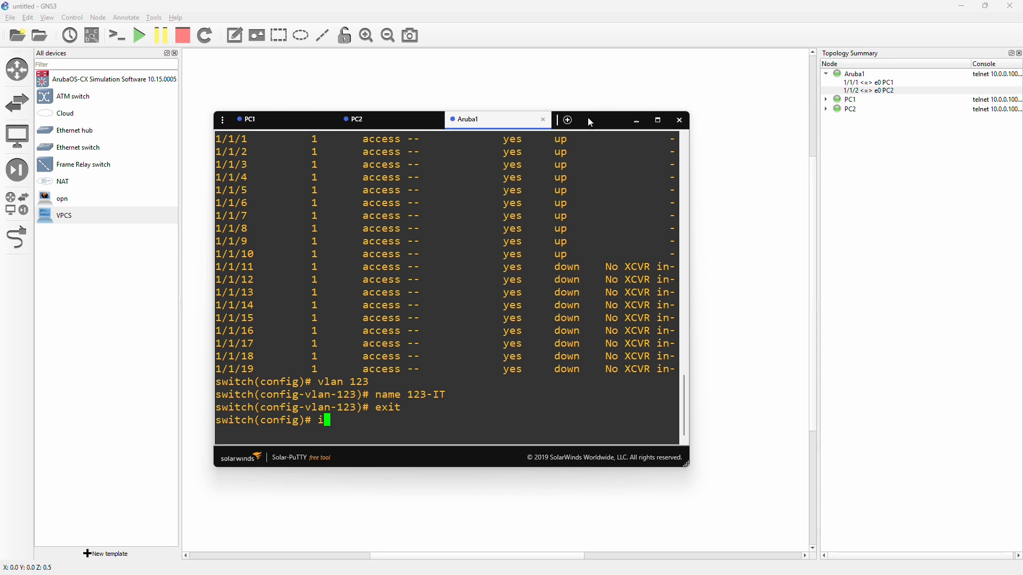
text(nt)
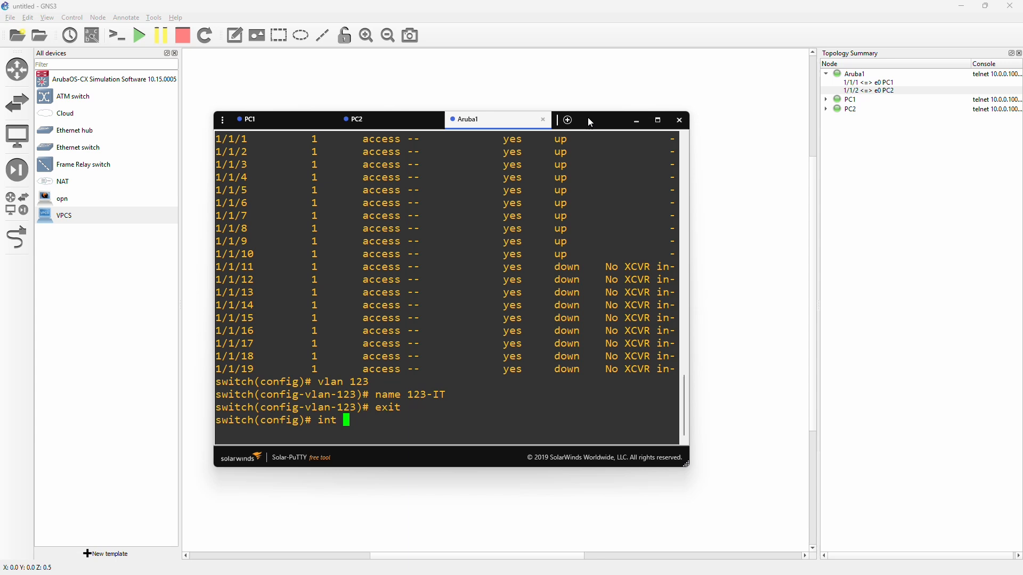
text(1/1/1)
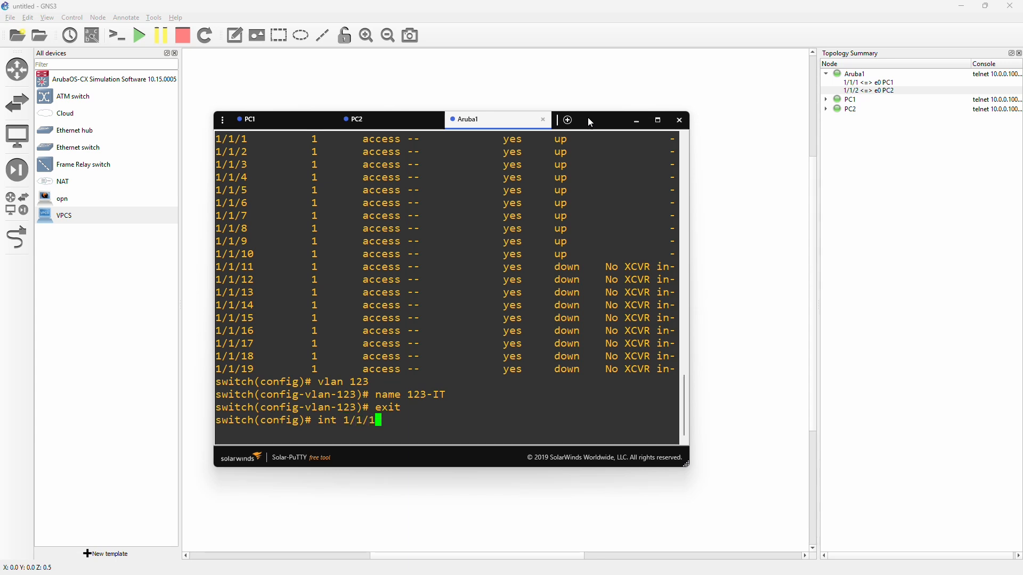
text(-1/1/2)
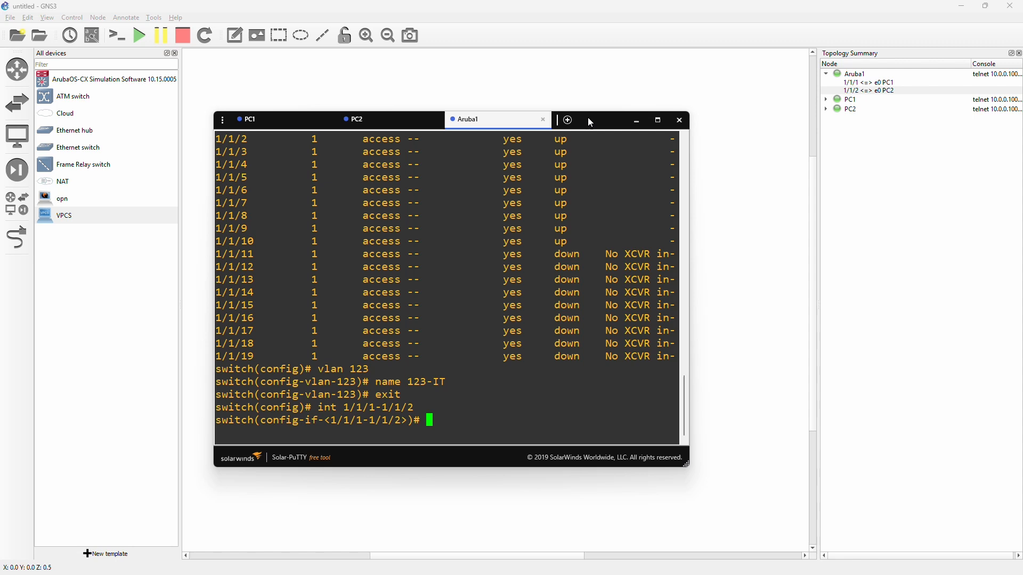
text(v)
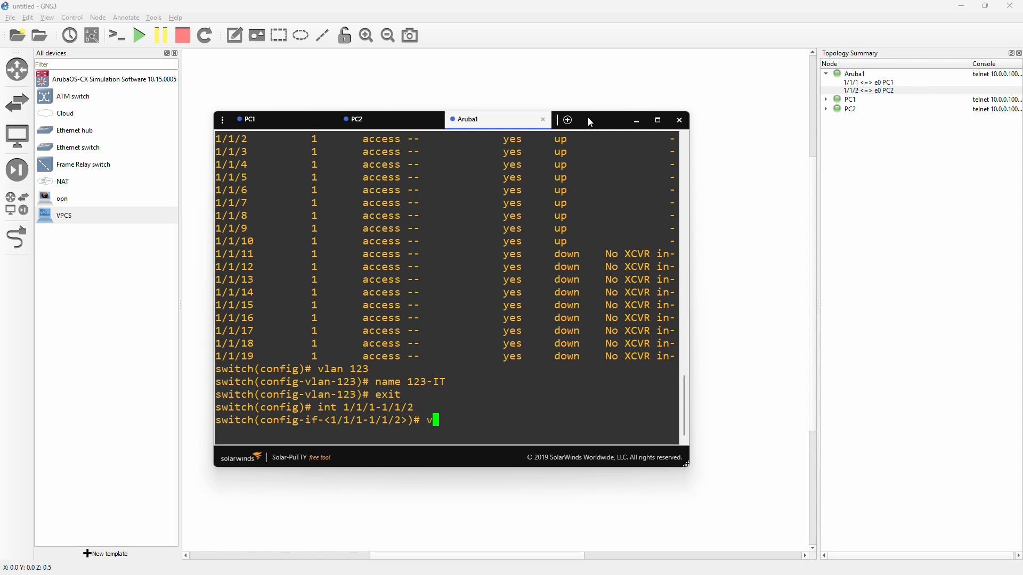
text(lan access)
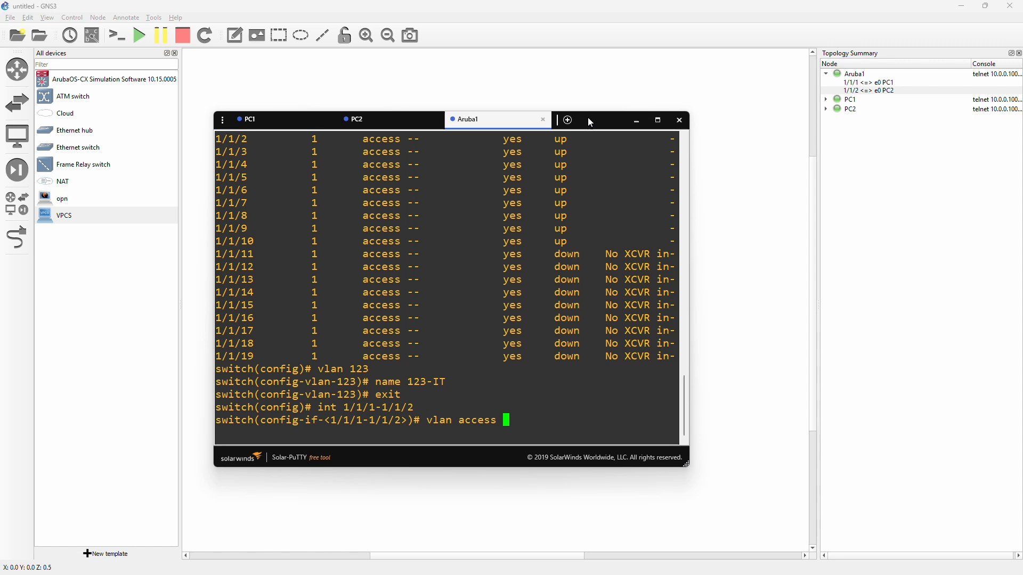
key(Return)
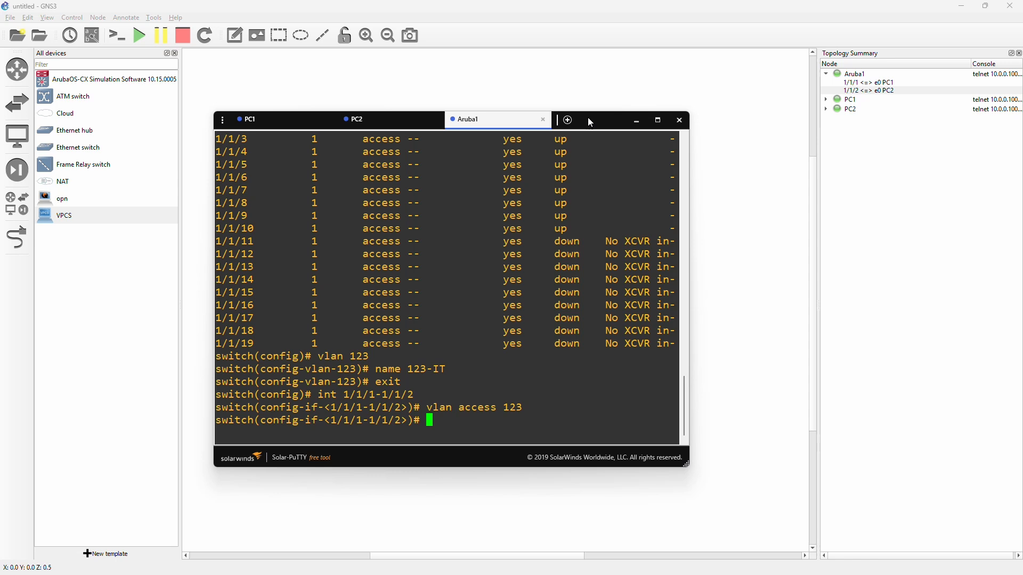
text(exit)
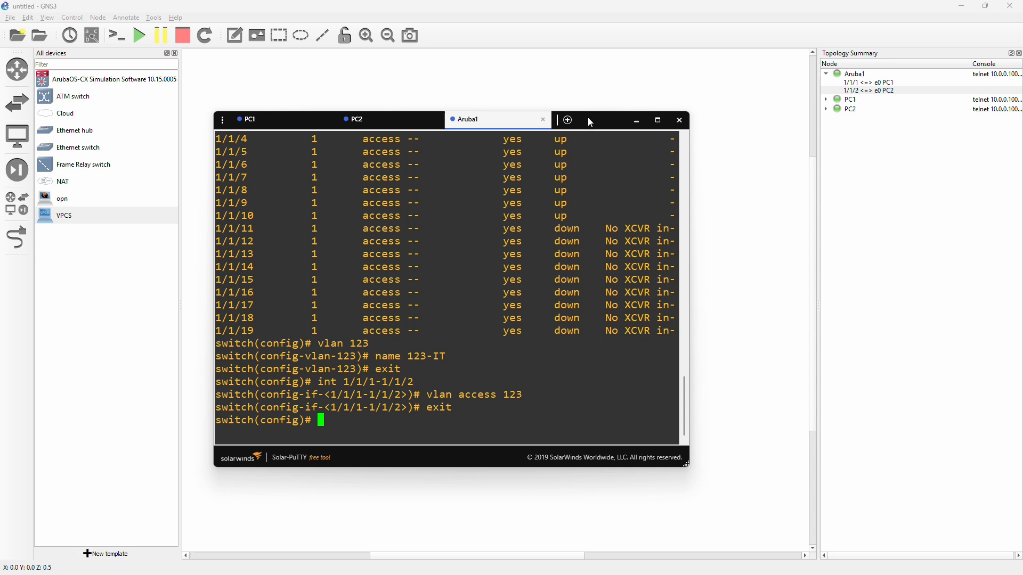
Enter interface 1/1/3 and allow VLAN 123 on the trunk.
text(int)
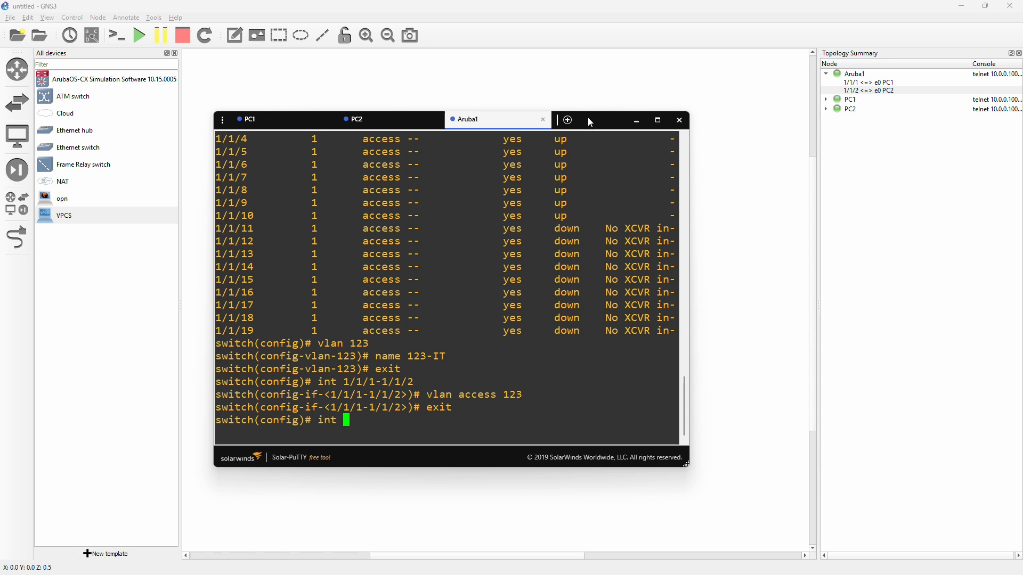
text(1/)
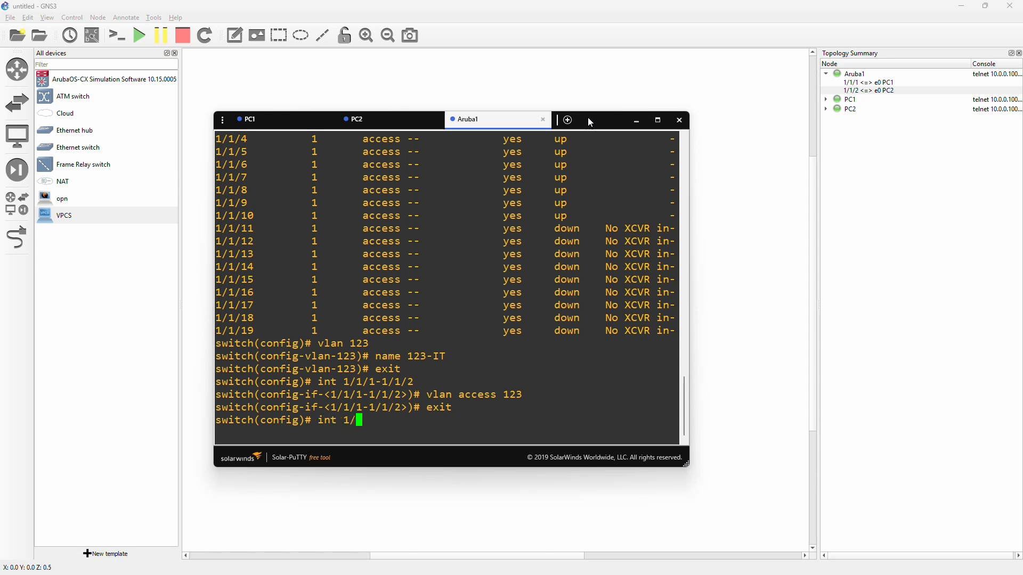
text(1)
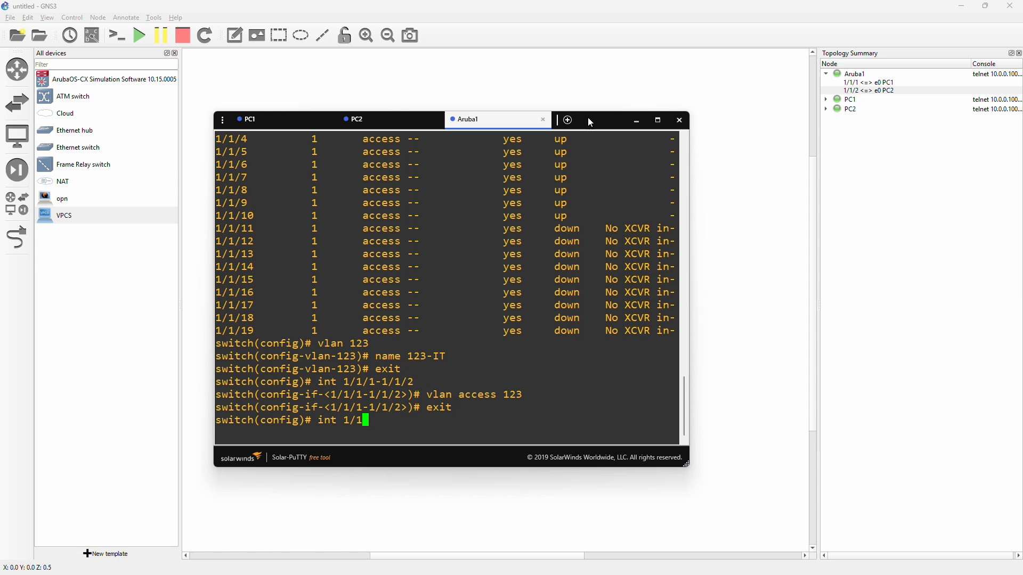
text(/3)
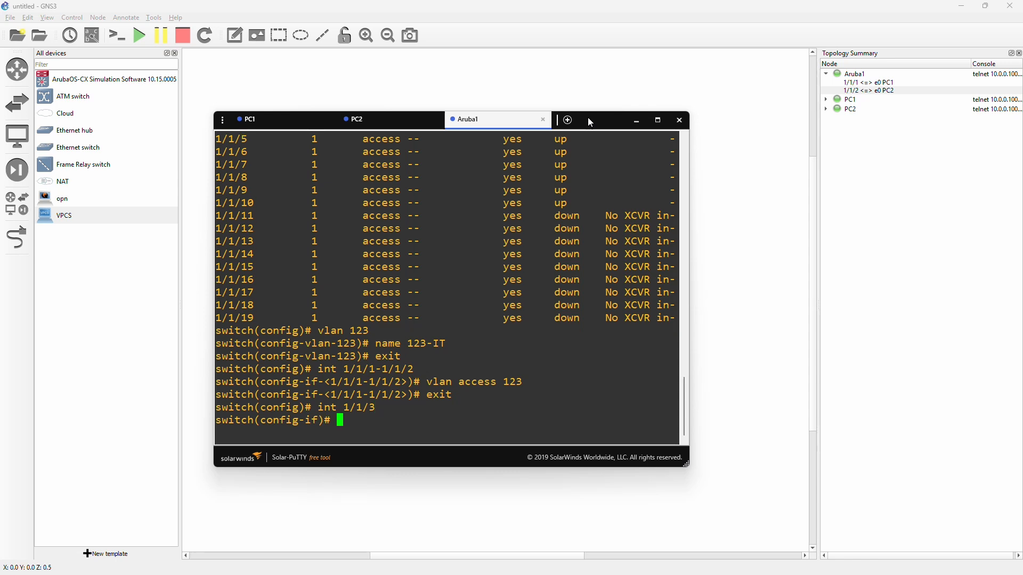
text(vlan t)
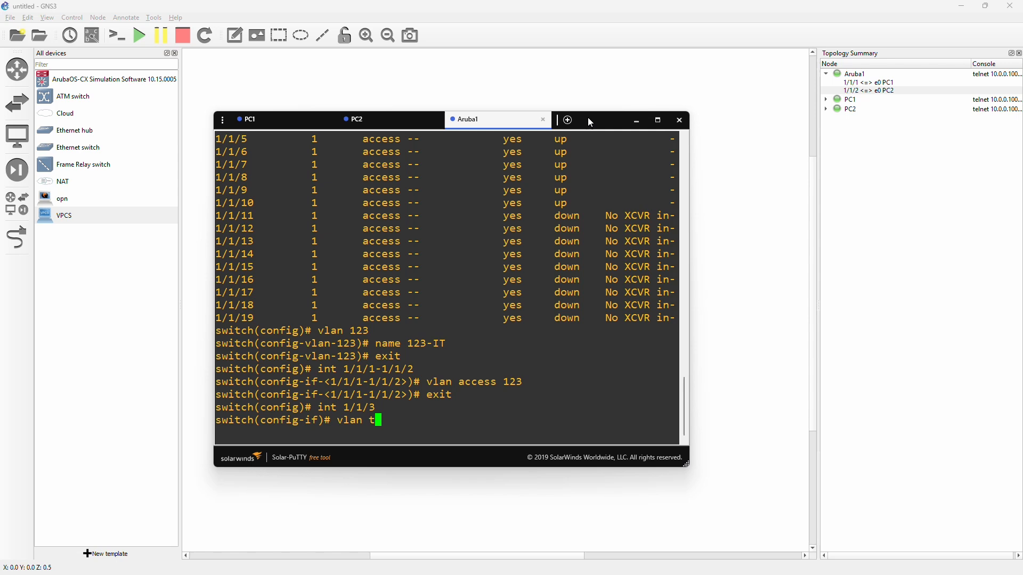
text(runk)
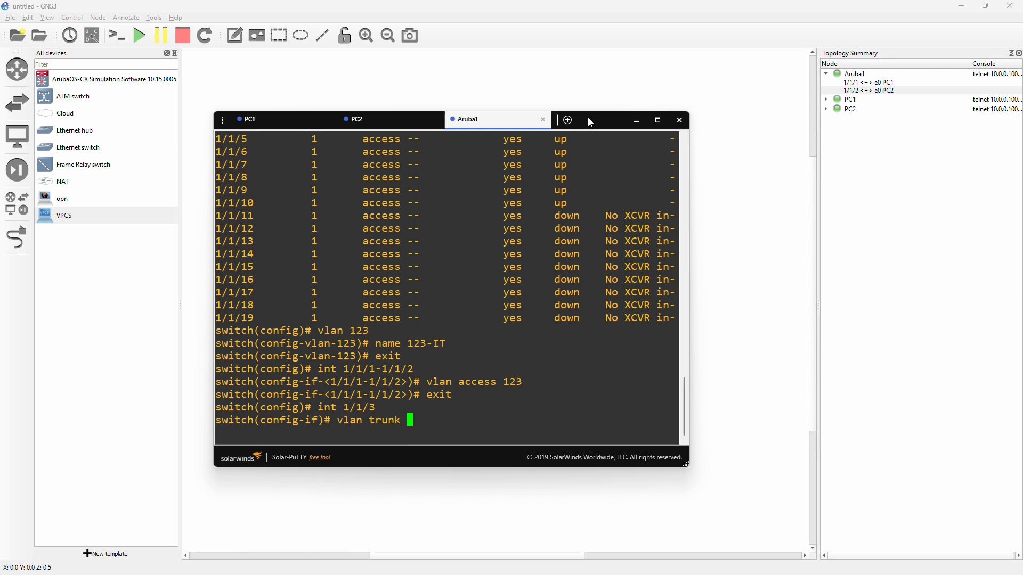
text(allowed)
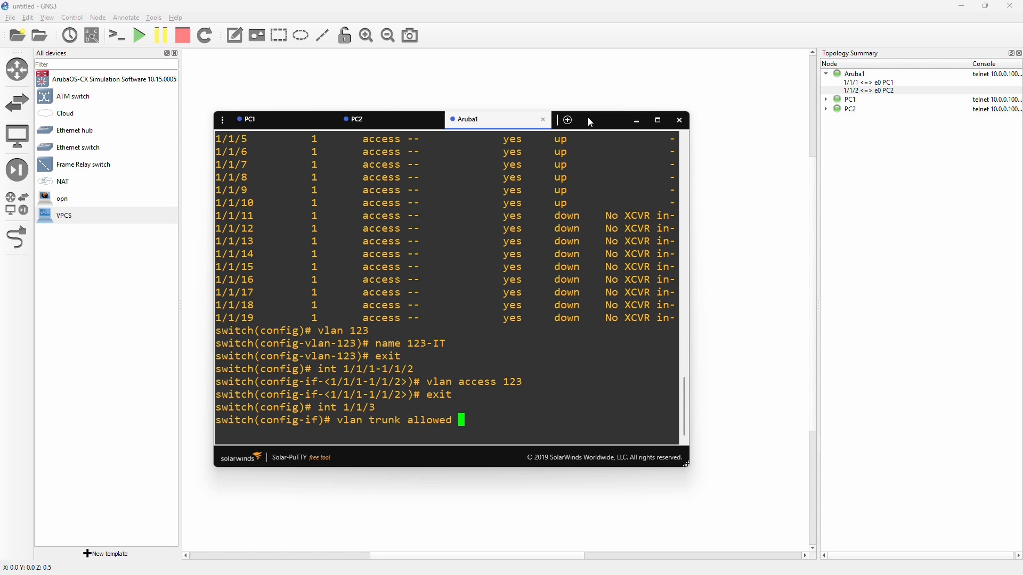
text(123)
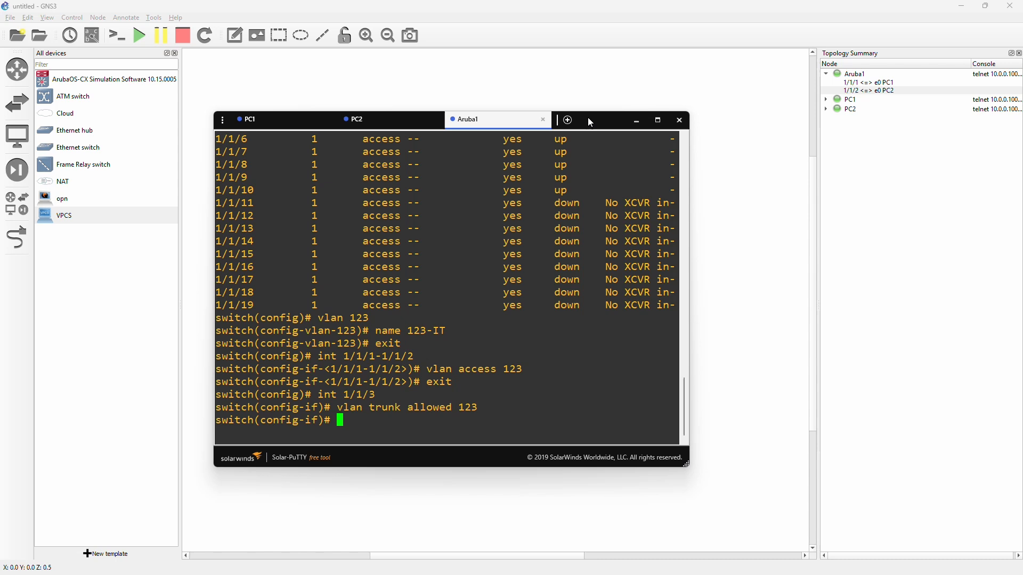
Extend the trunk to allow all VLANs, exit, and save with write memory.
text(vlan trunk allowed 123)
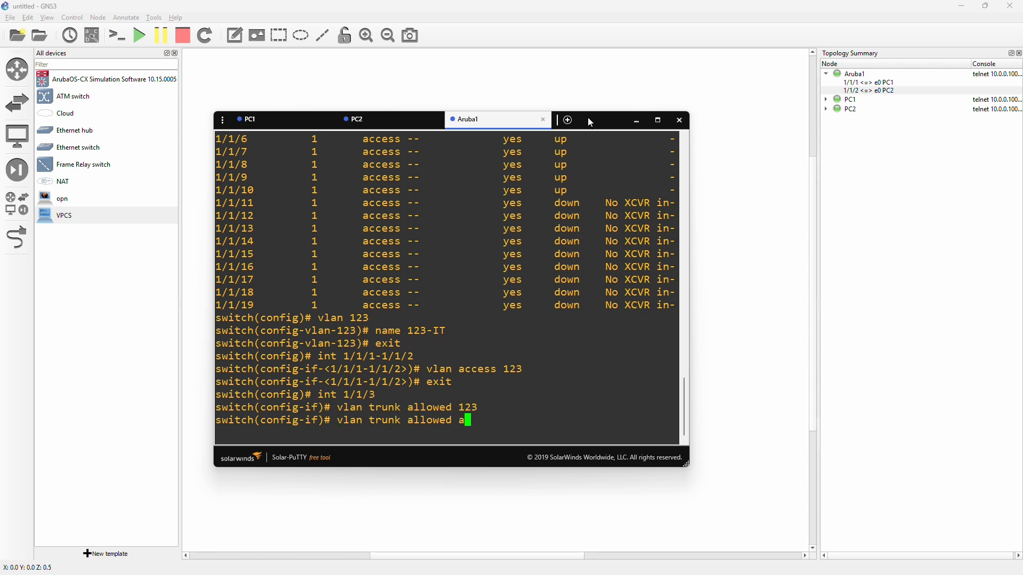
text(ll)
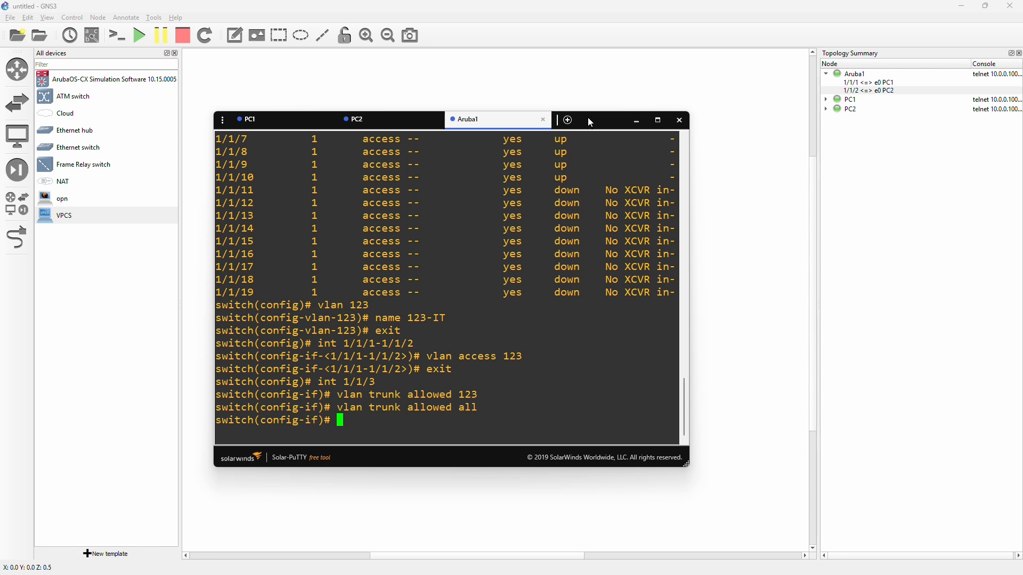
text(exit)
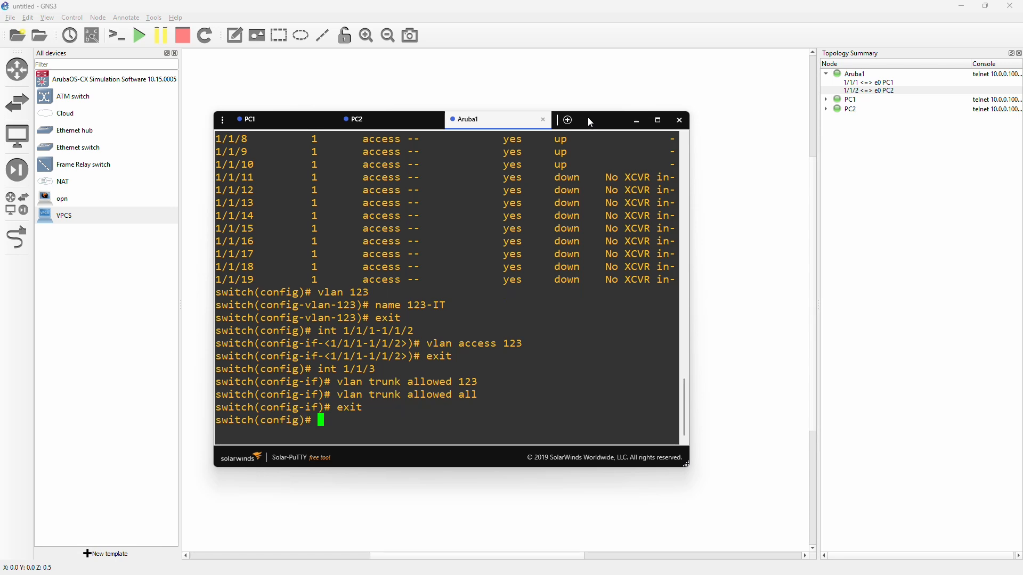
text(write memory)
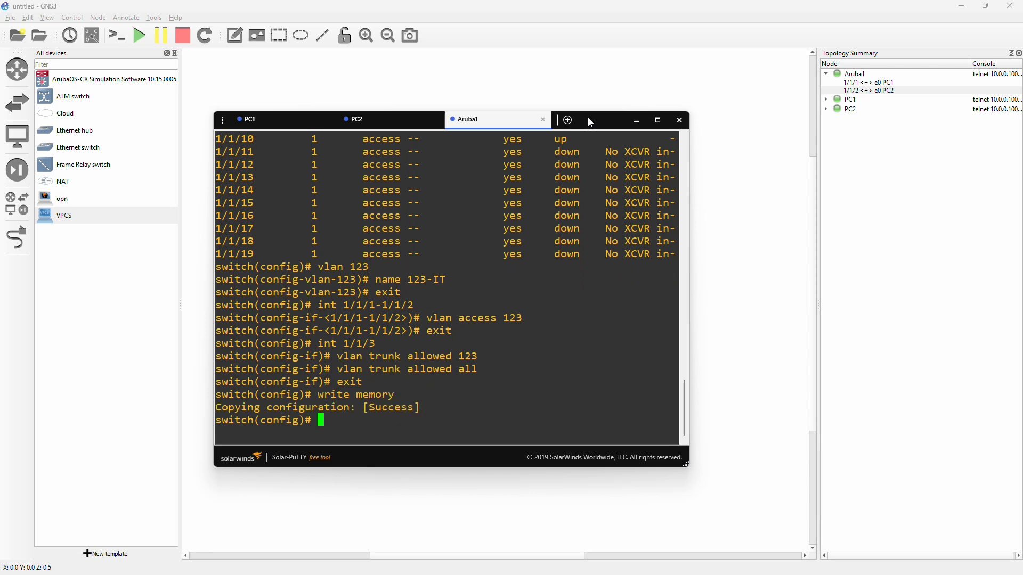
mouse_move(394, 133)
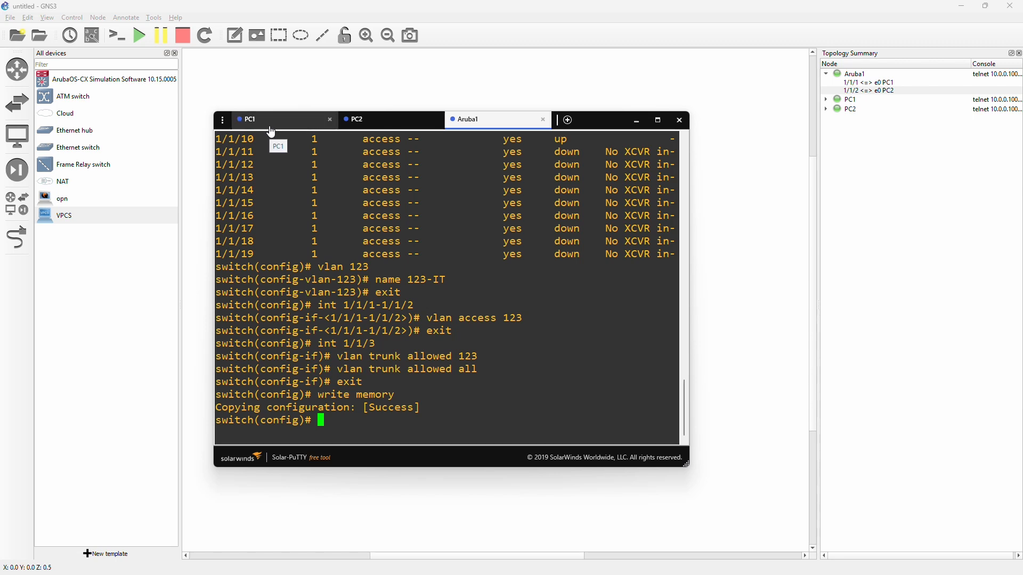
From PC1 ping 10.0.0.102 and get five replies, then minimize the console.
click(251, 119)
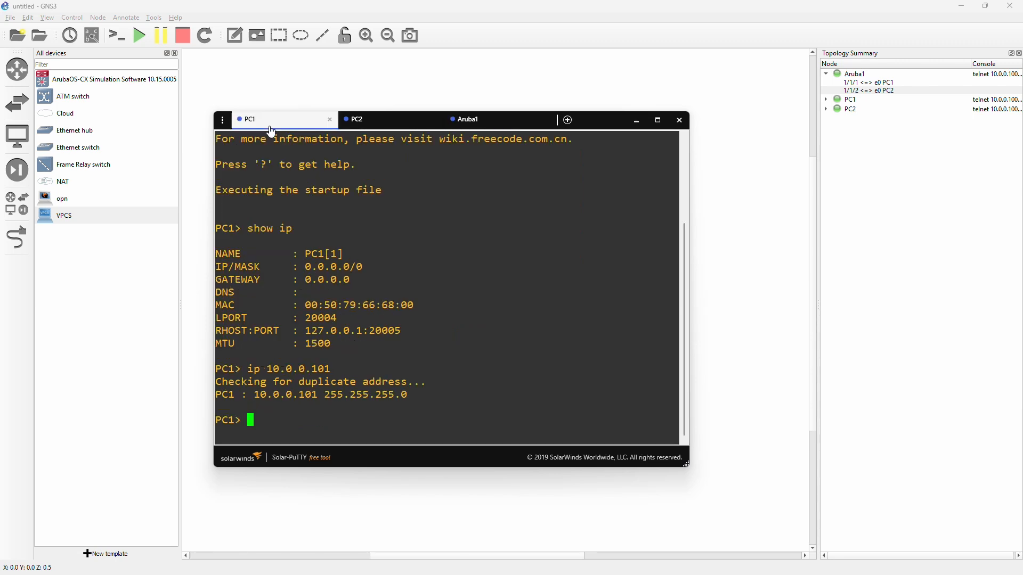
text(p)
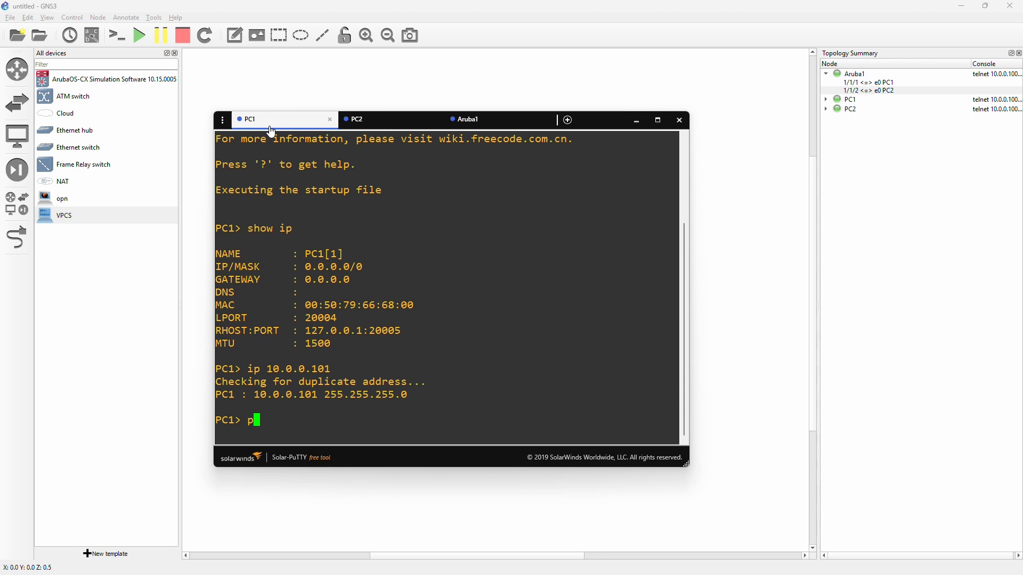
text(ing)
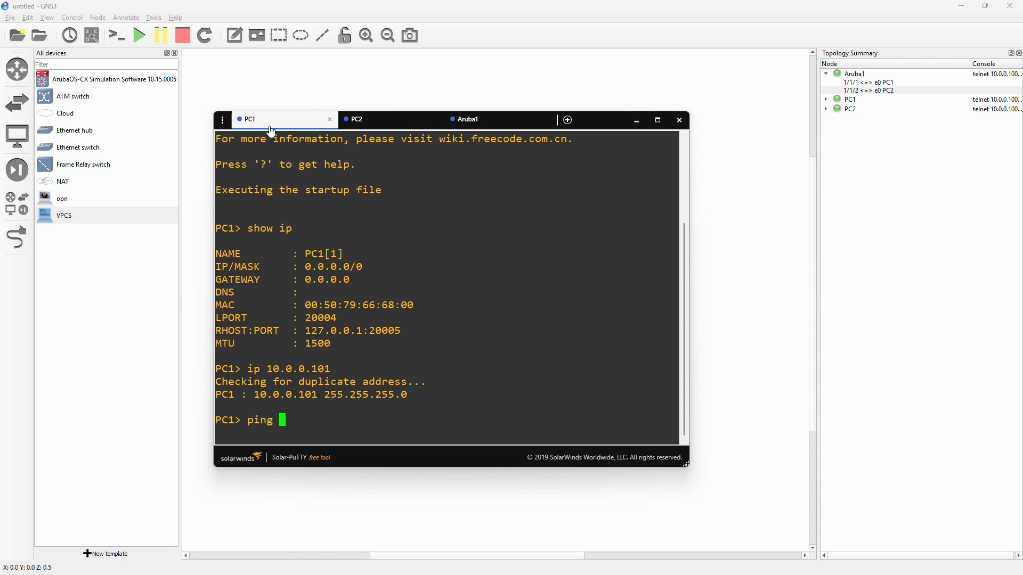
text(10)
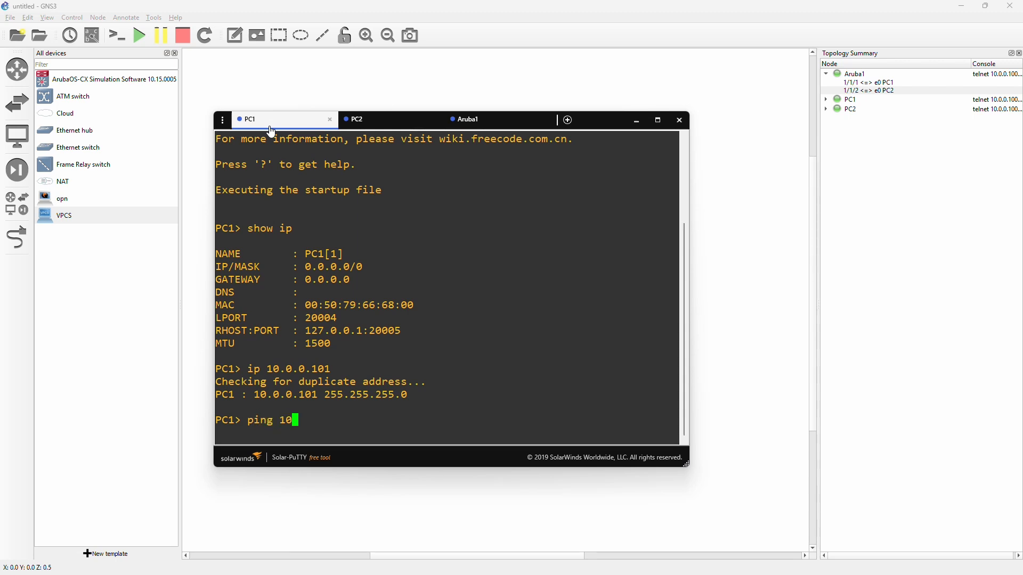
text(.0.0.102)
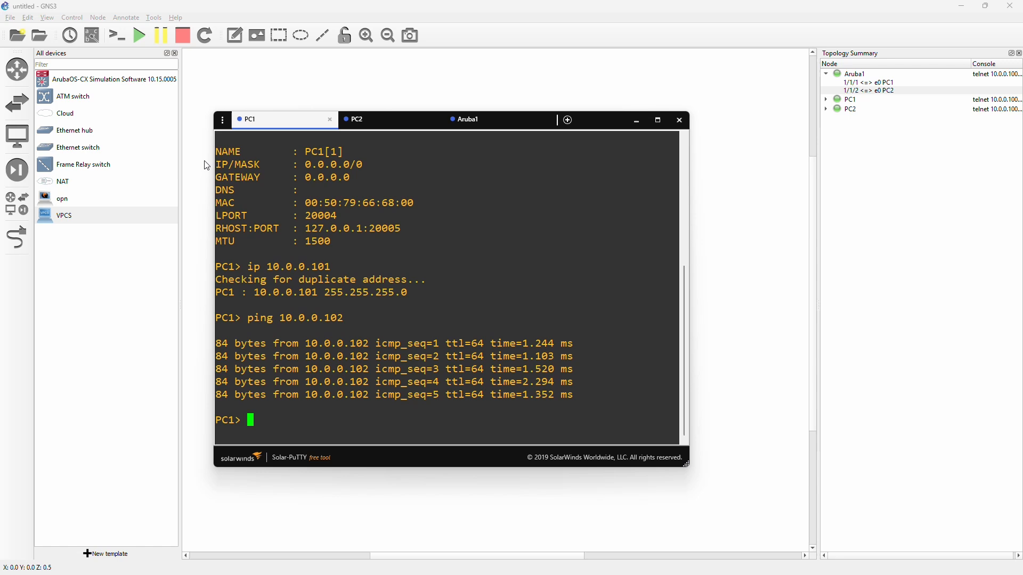
click(679, 119)
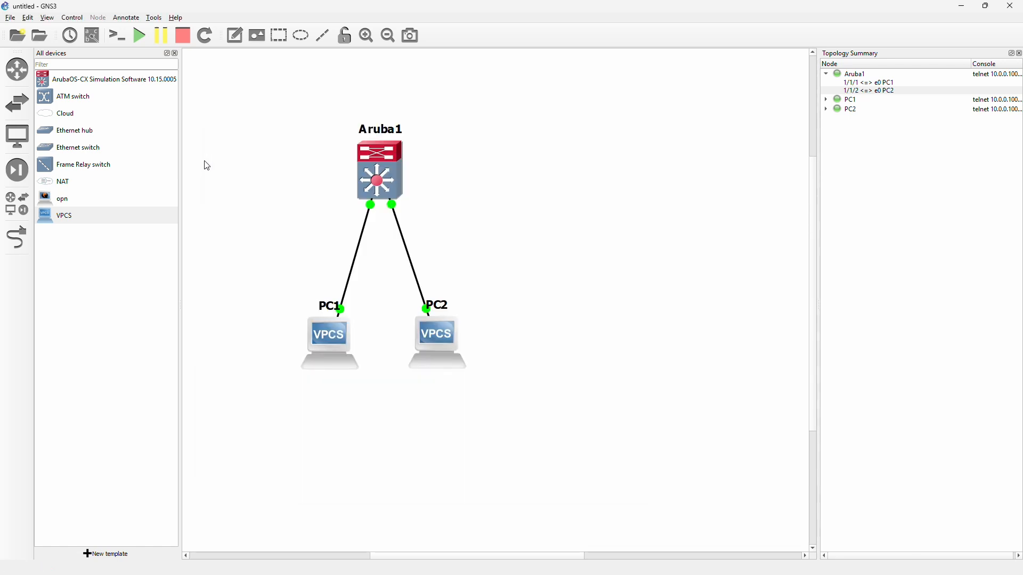
mouse_move(196, 210)
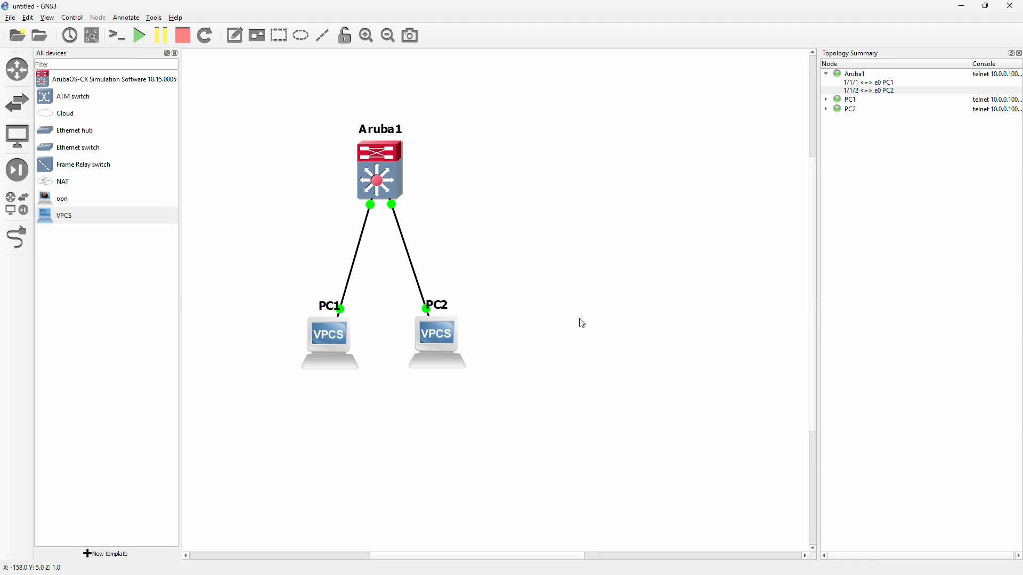
mouse_move(670, 197)
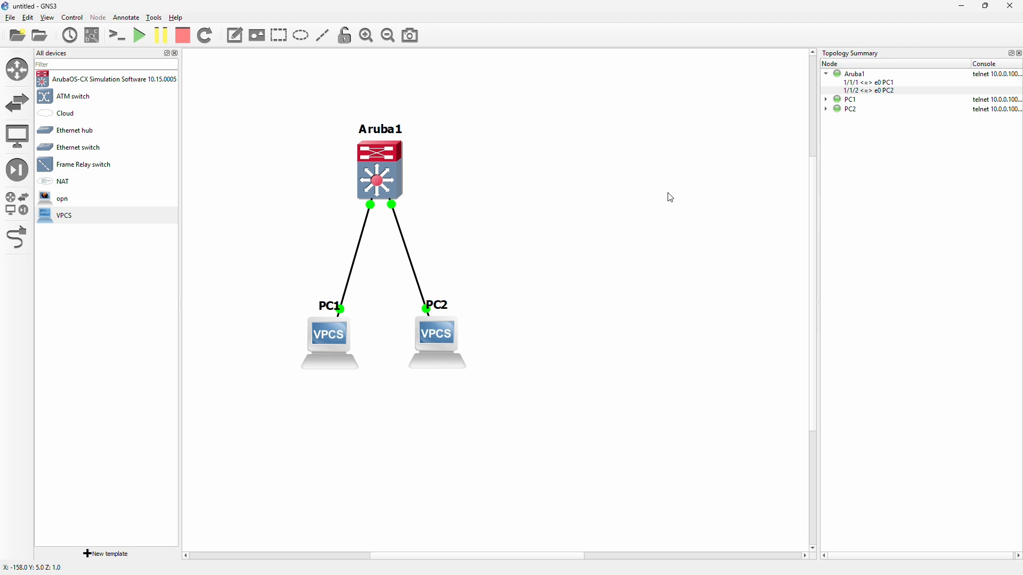
mouse_move(622, 291)
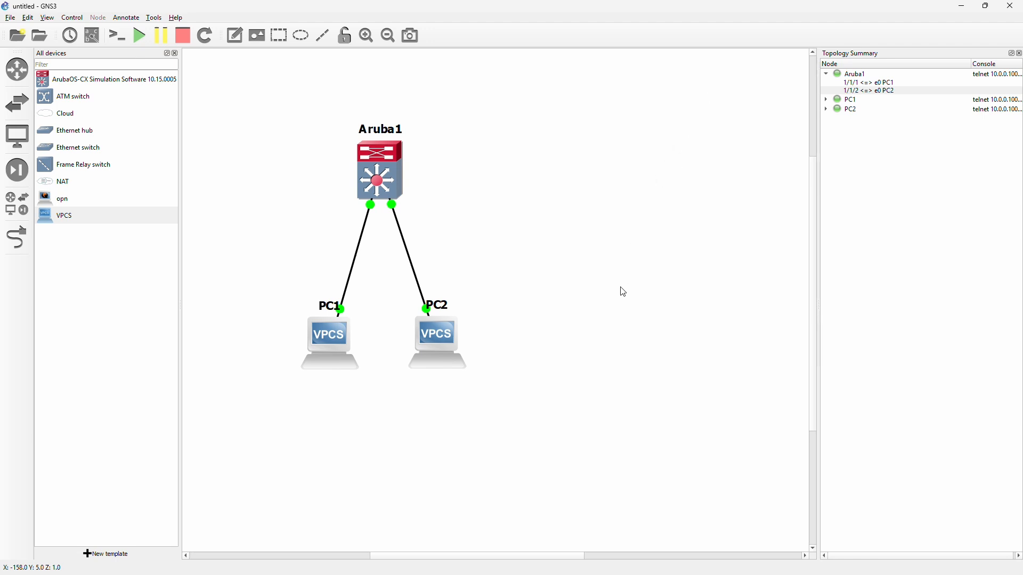
mouse_move(607, 327)
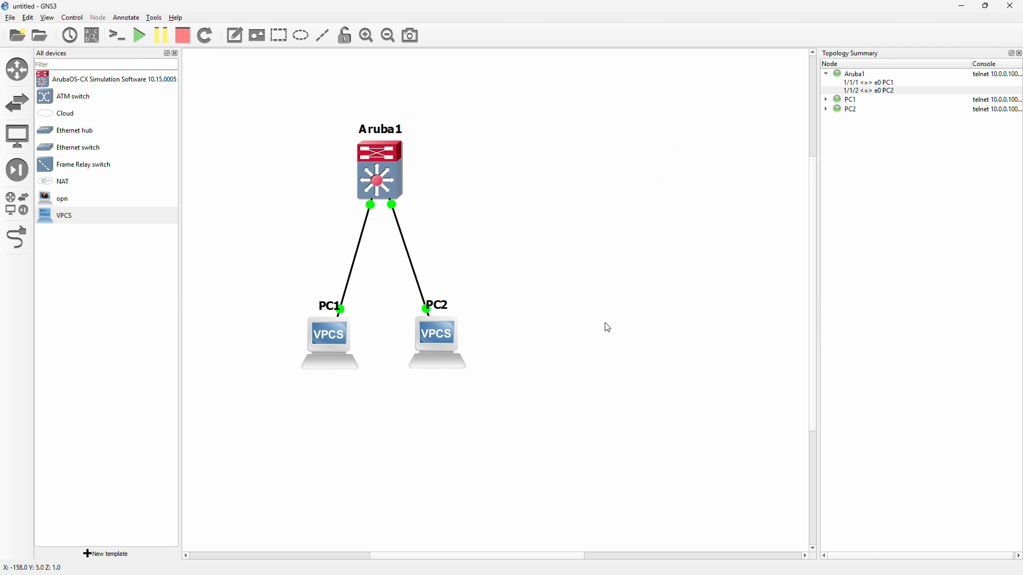
mouse_move(627, 309)
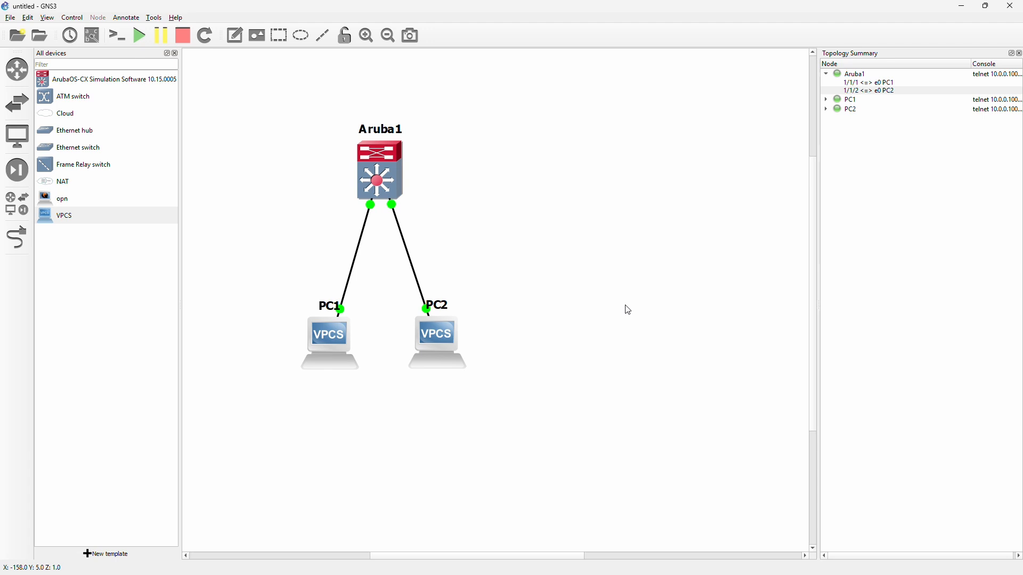
mouse_move(443, 447)
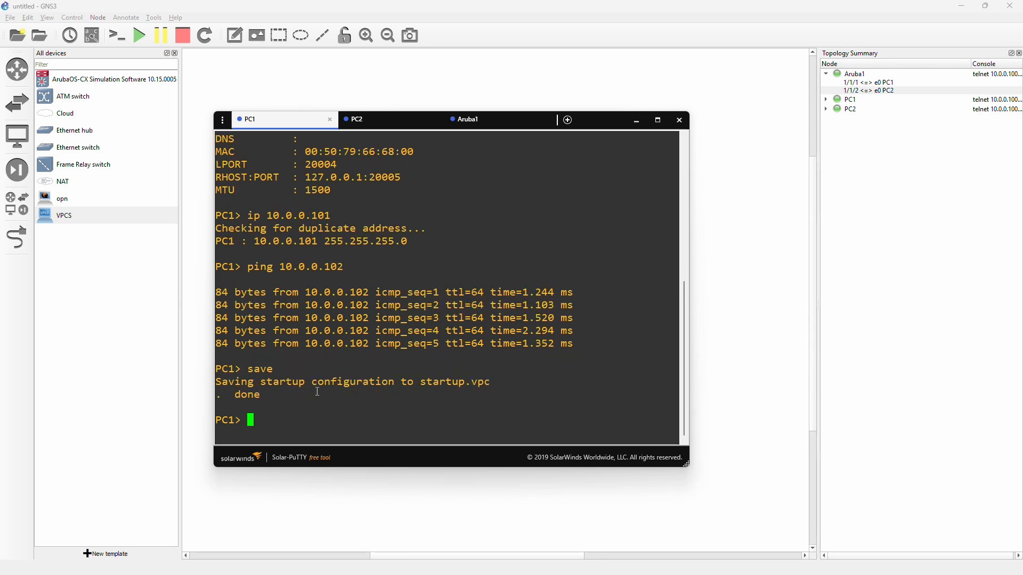
Save PC2's VPCS settings to its startup file.
click(358, 119)
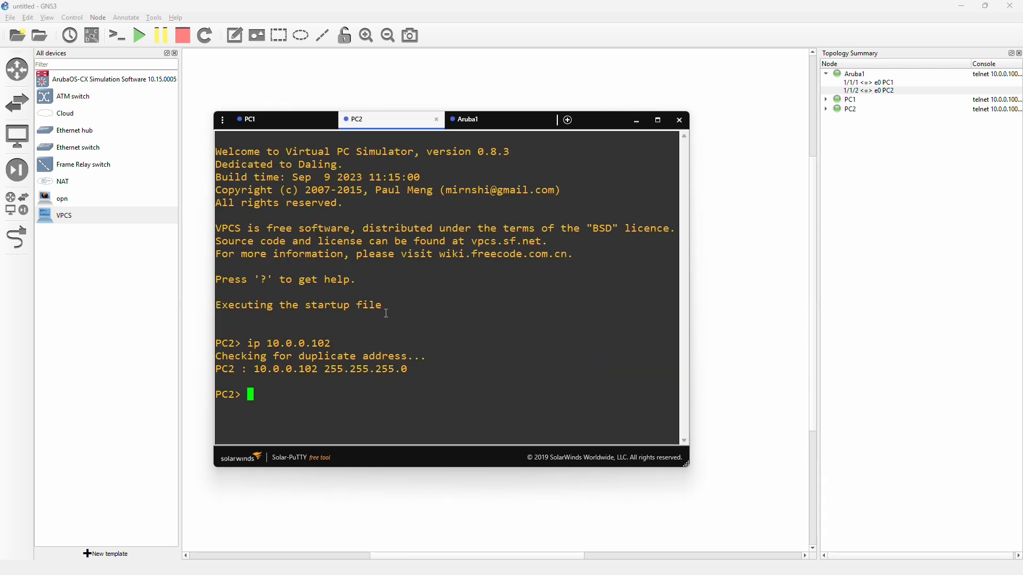
text(save)
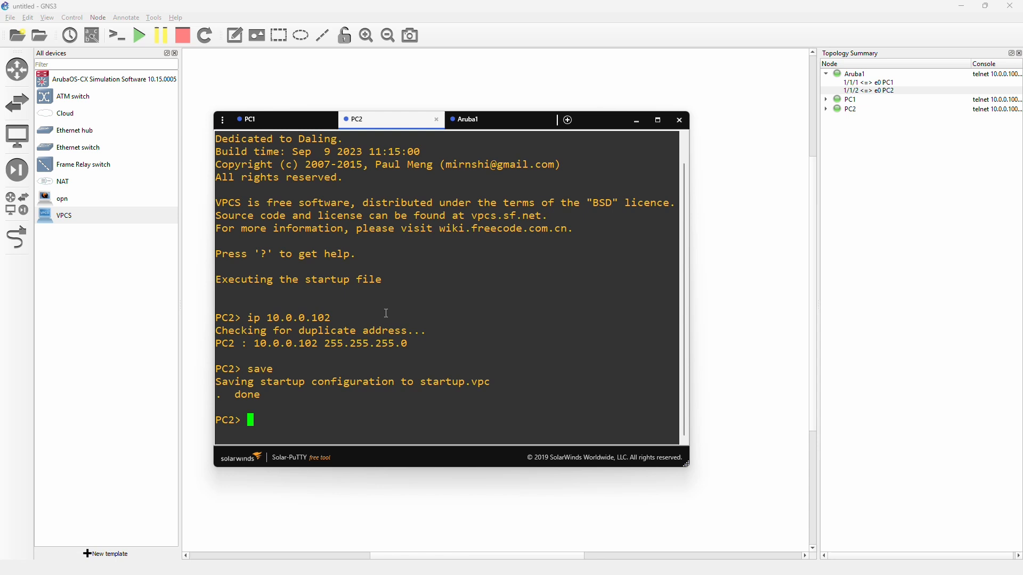
mouse_move(533, 228)
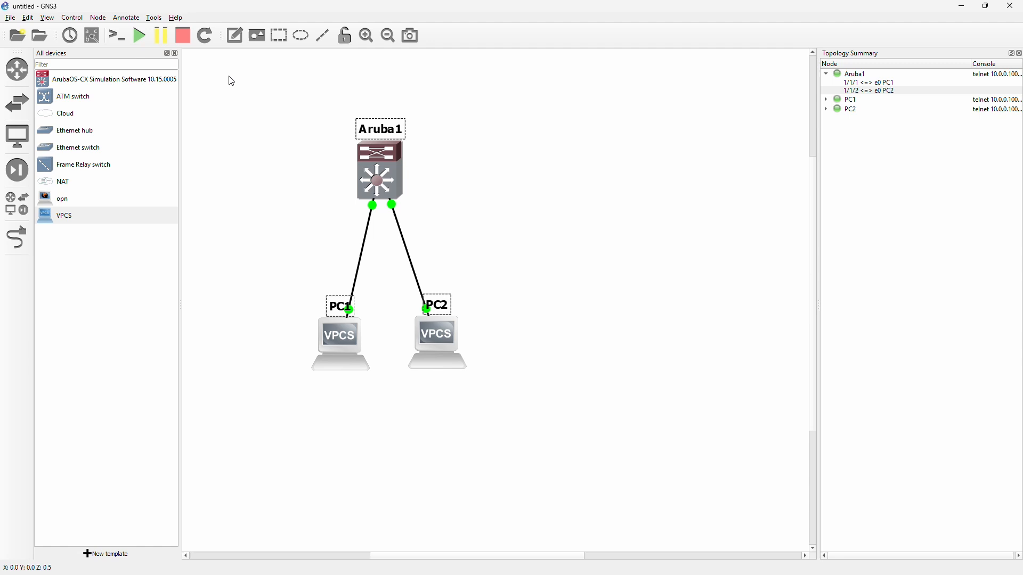
mouse_move(183, 35)
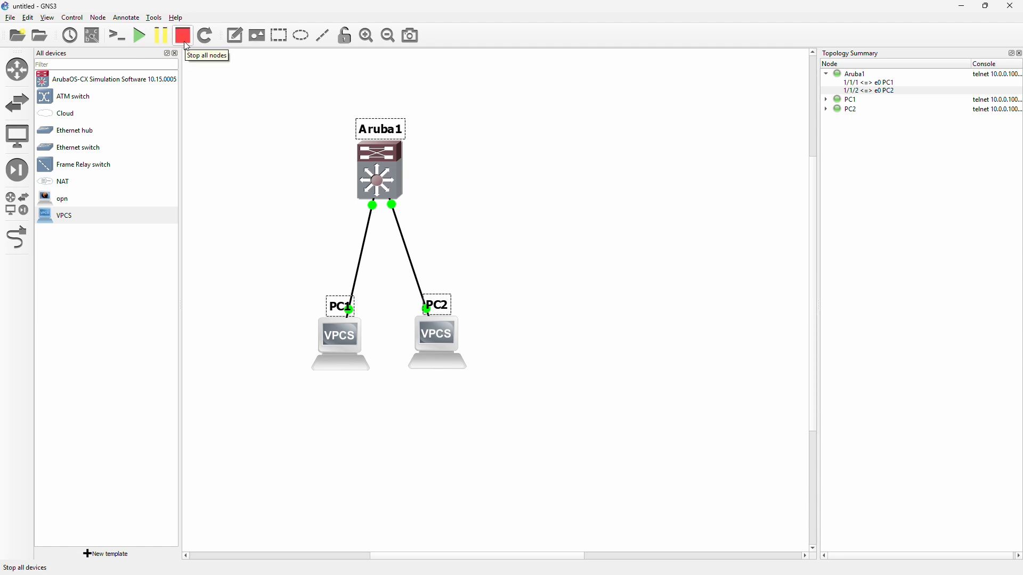
Stop all nodes, then paste copies to add Aruba2, PC3 and PC4.
click(183, 35)
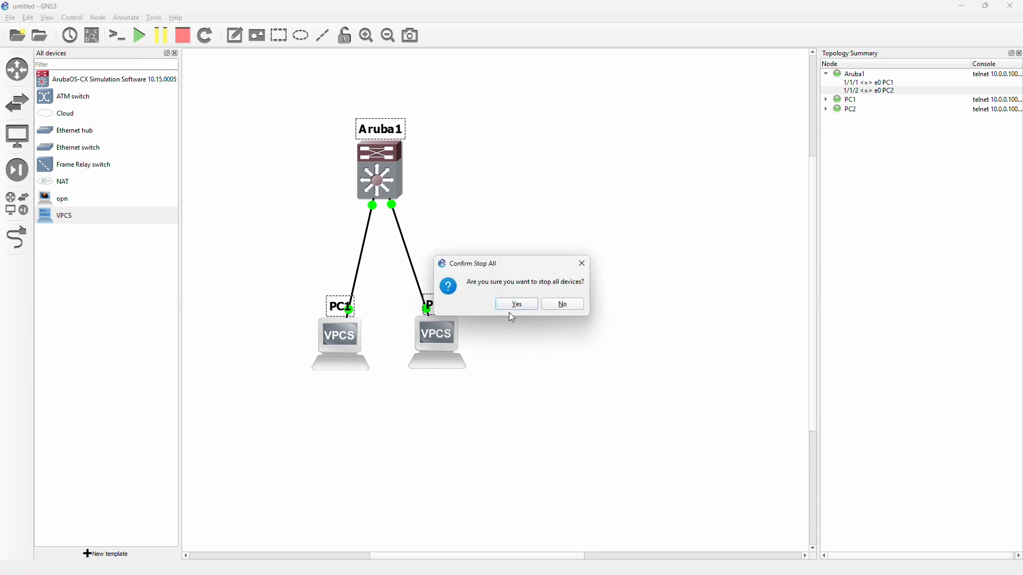
click(516, 305)
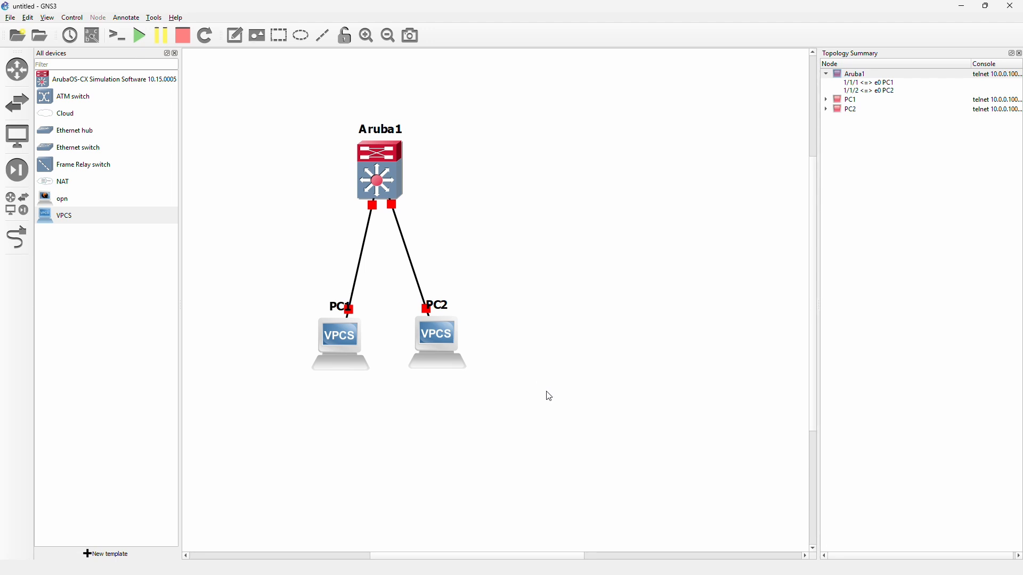
right_click(270, 330)
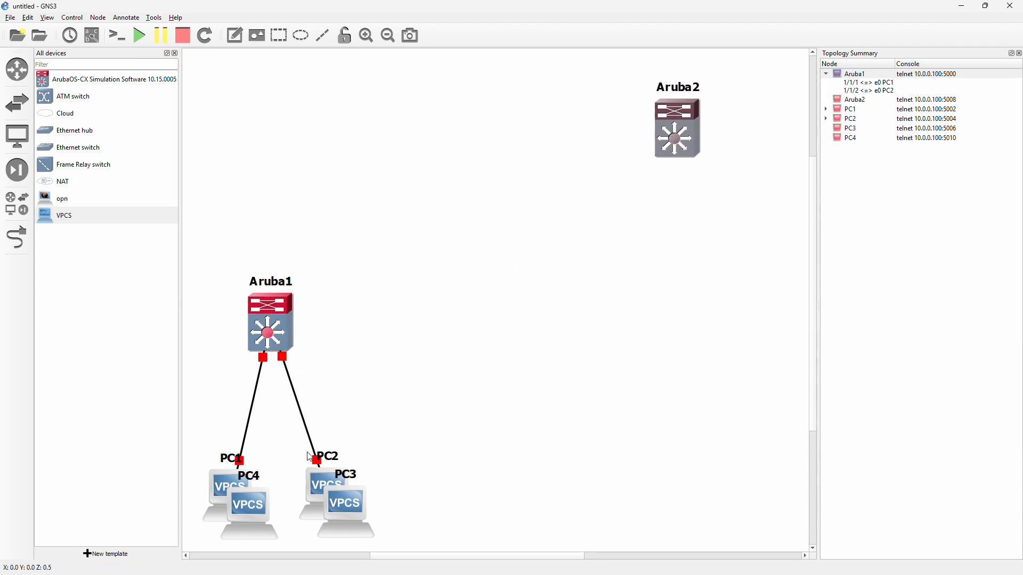
Move PC3/PC4 beside Aruba2, cable them to it, and link Aruba2 to Aruba1 port 1/1/3.
drag(246, 502, 734, 238)
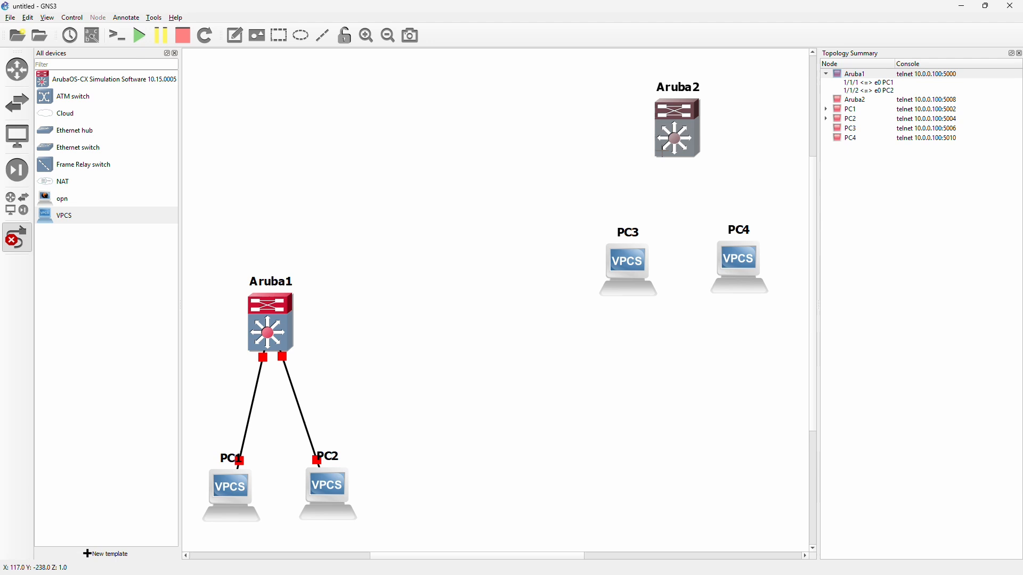
click(677, 134)
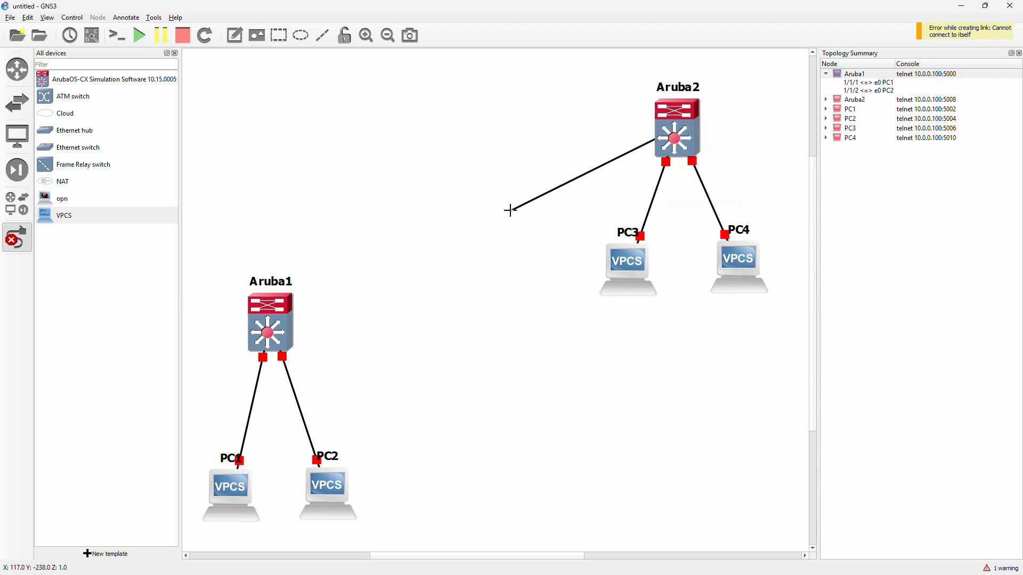
click(270, 321)
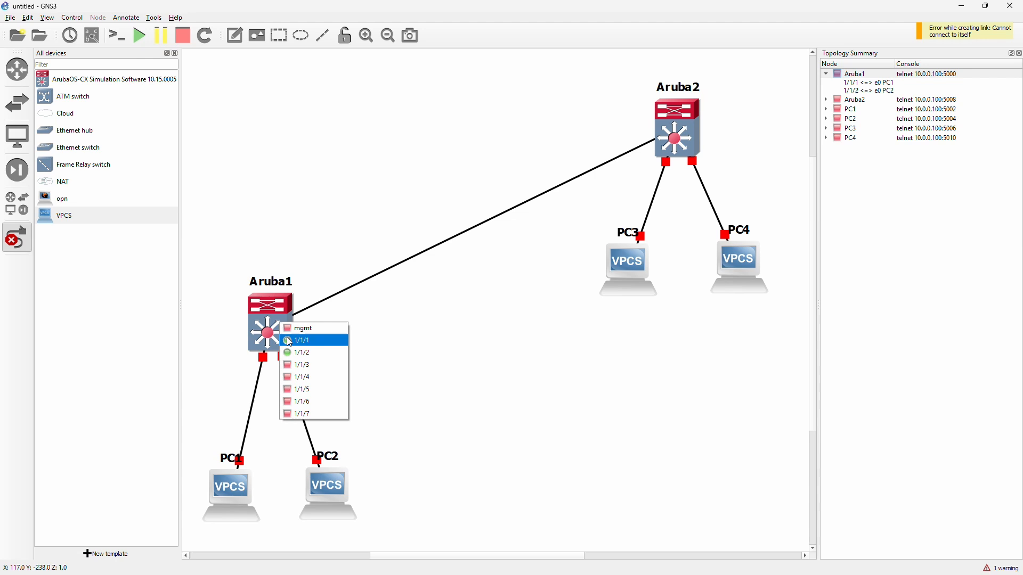
click(302, 340)
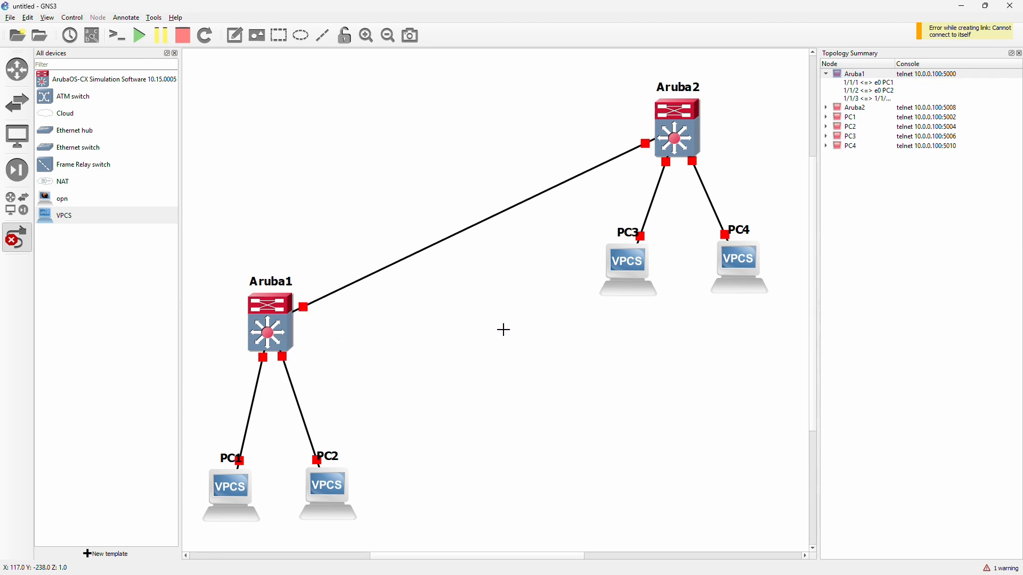
click(140, 35)
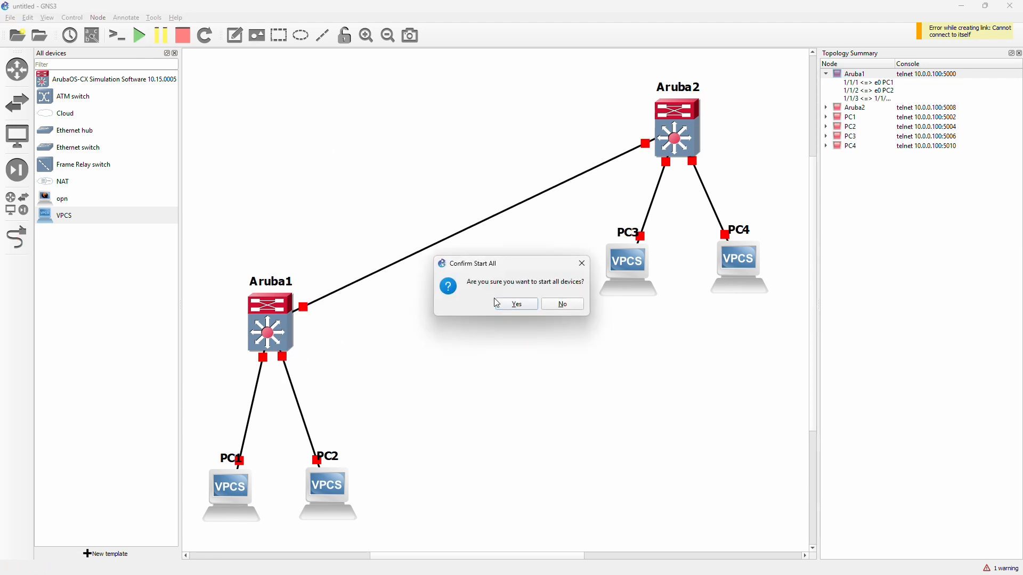
Confirm Start All so every node and link comes up.
click(517, 304)
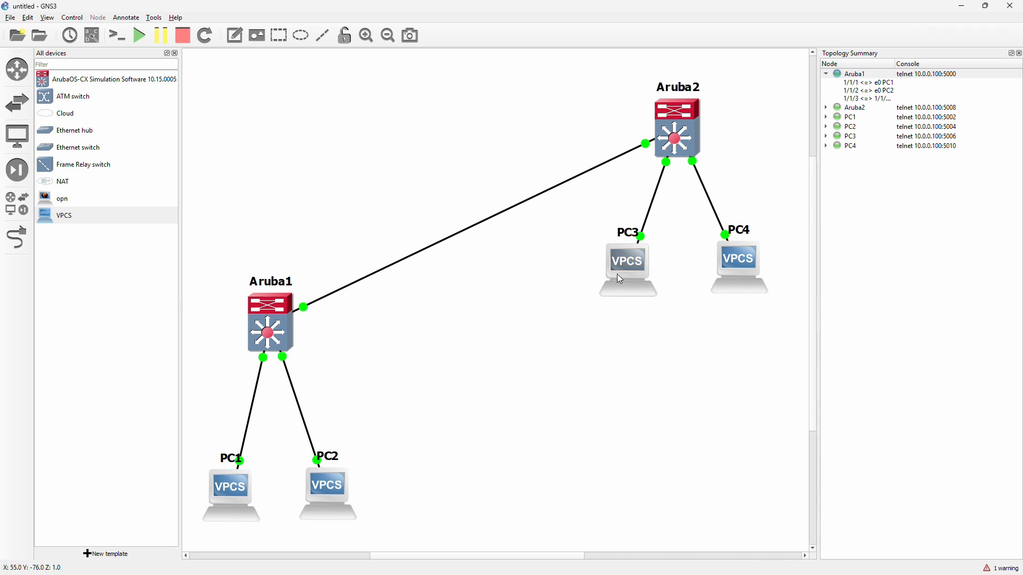
mouse_move(620, 277)
text(ip)
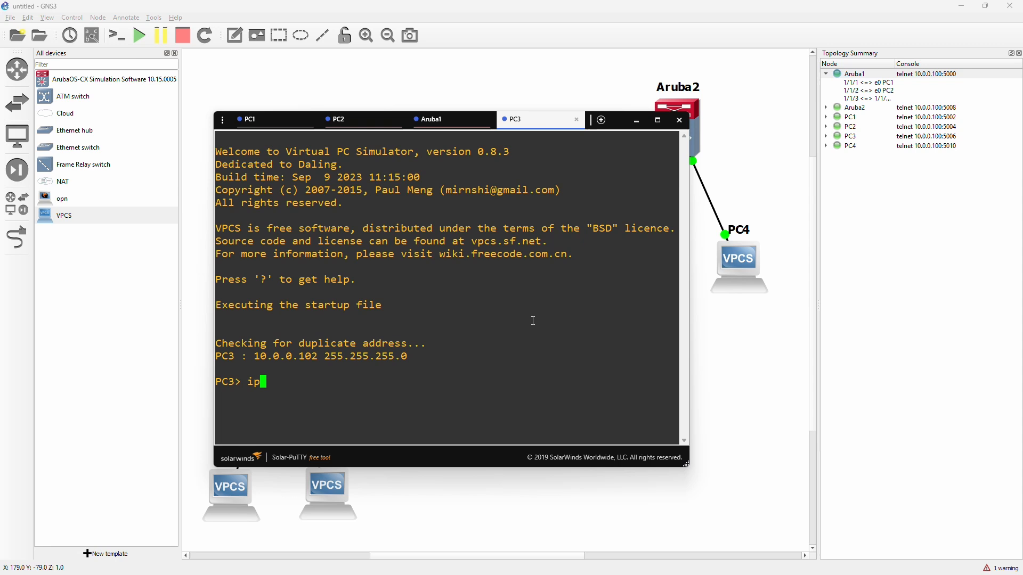
Set PC3 to 10.0.0.103, then PC4 to 10.0.0.104 in its console.
text(1)
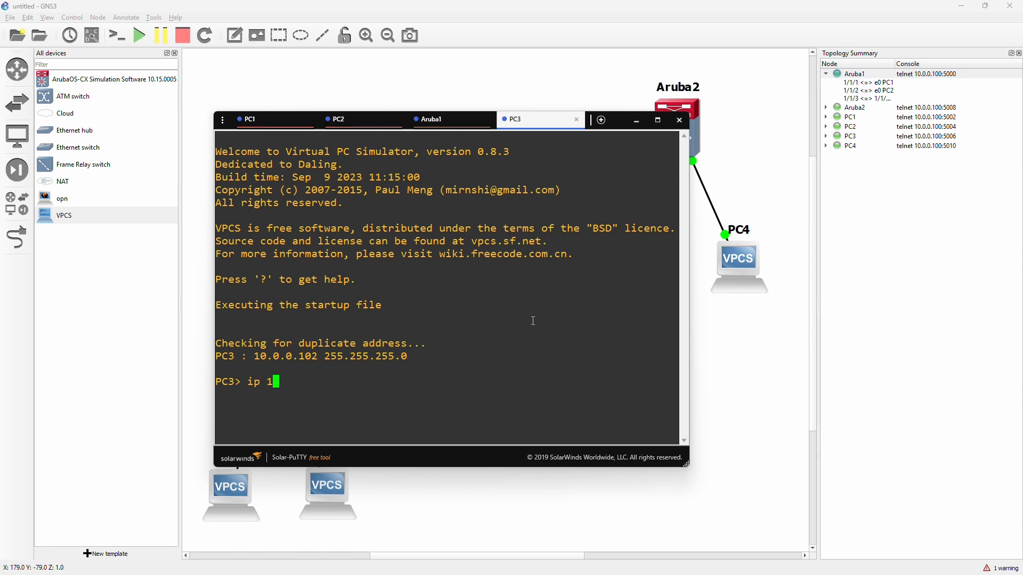
text(0.0.0.103)
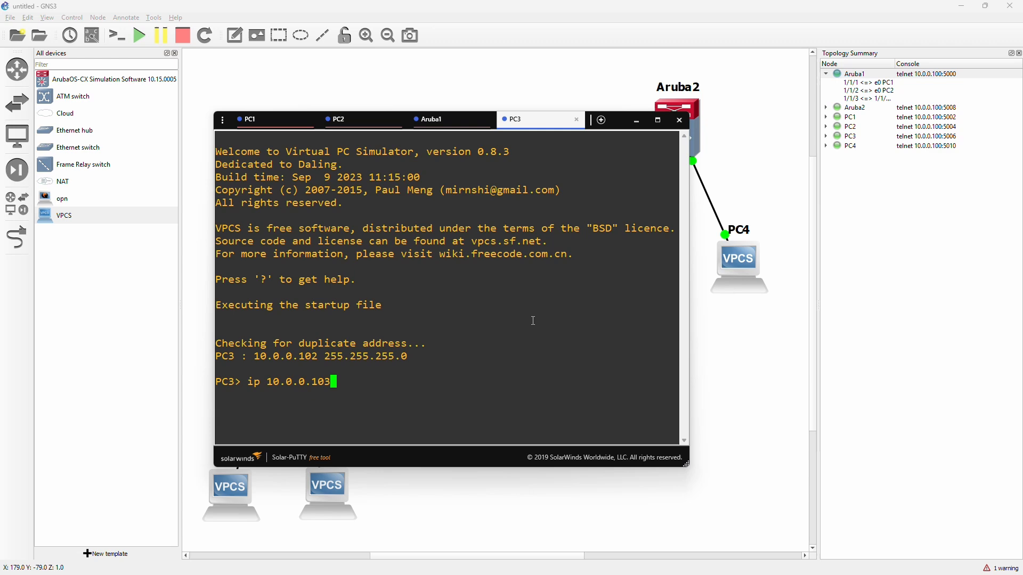
click(679, 119)
text(ip 1)
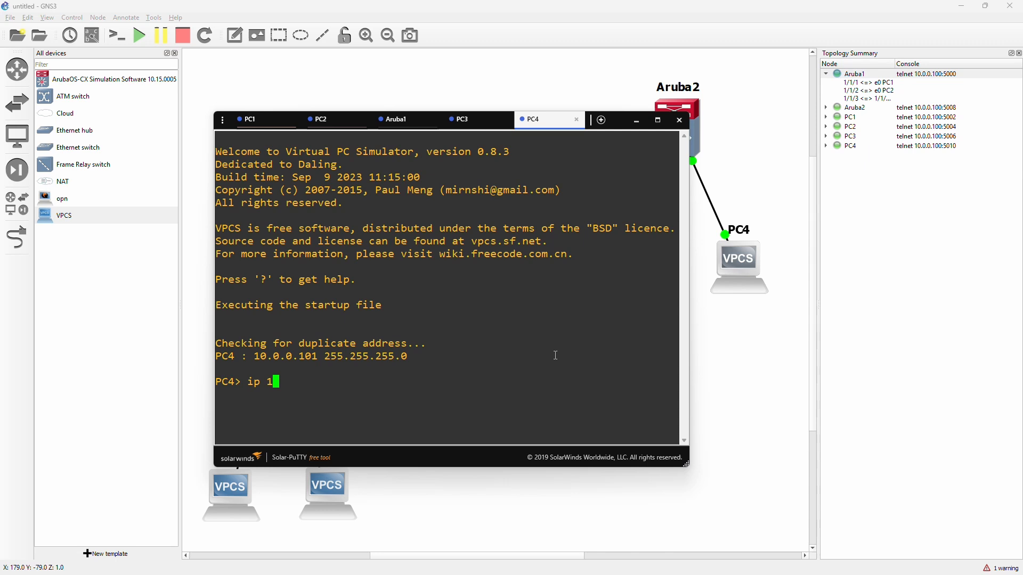
text(0.0.0.104)
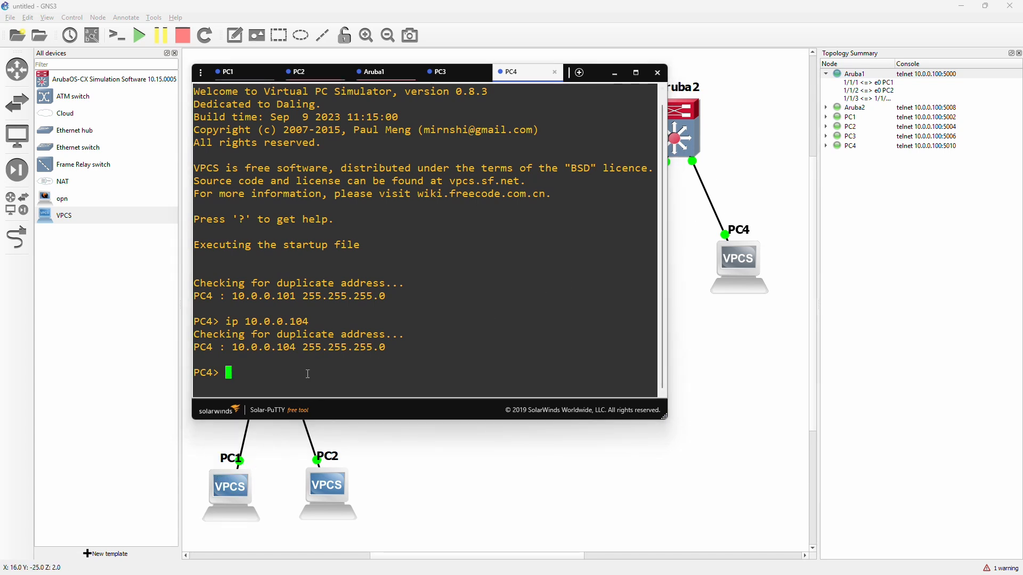
From PC4 ping 10.0.0.101 successfully, then hide the console.
text(ping 10.0.0.)
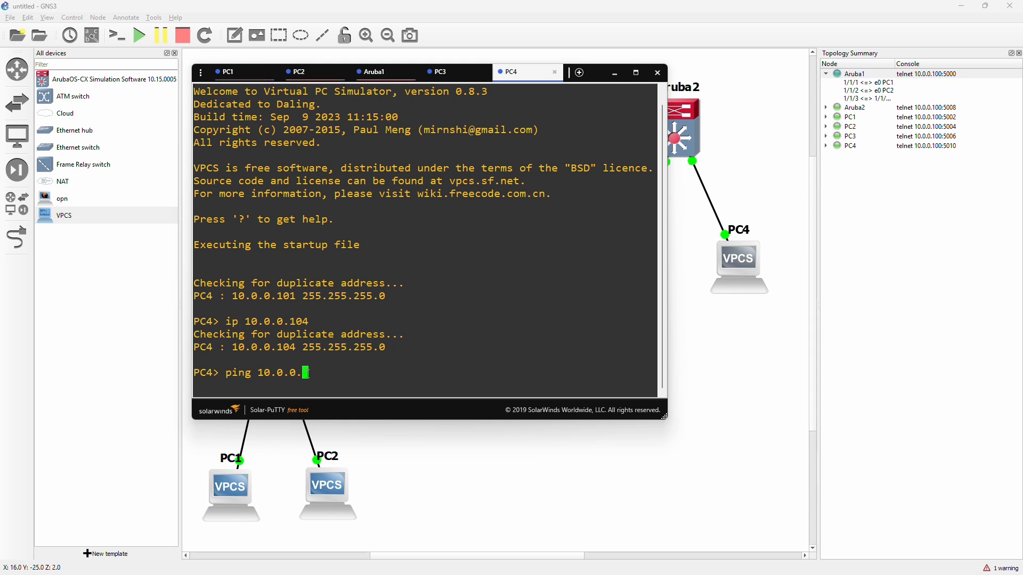
text(101)
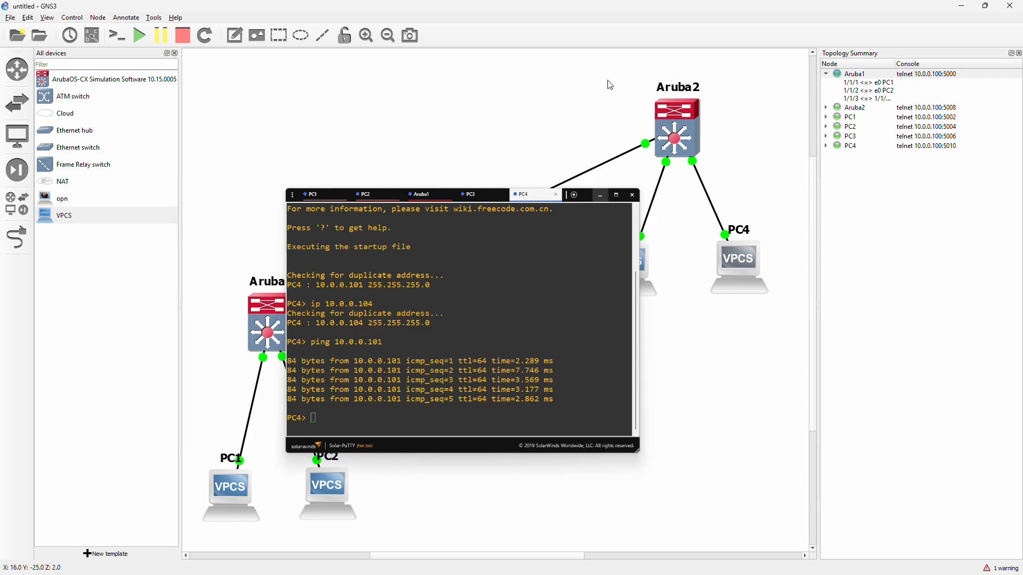
click(631, 194)
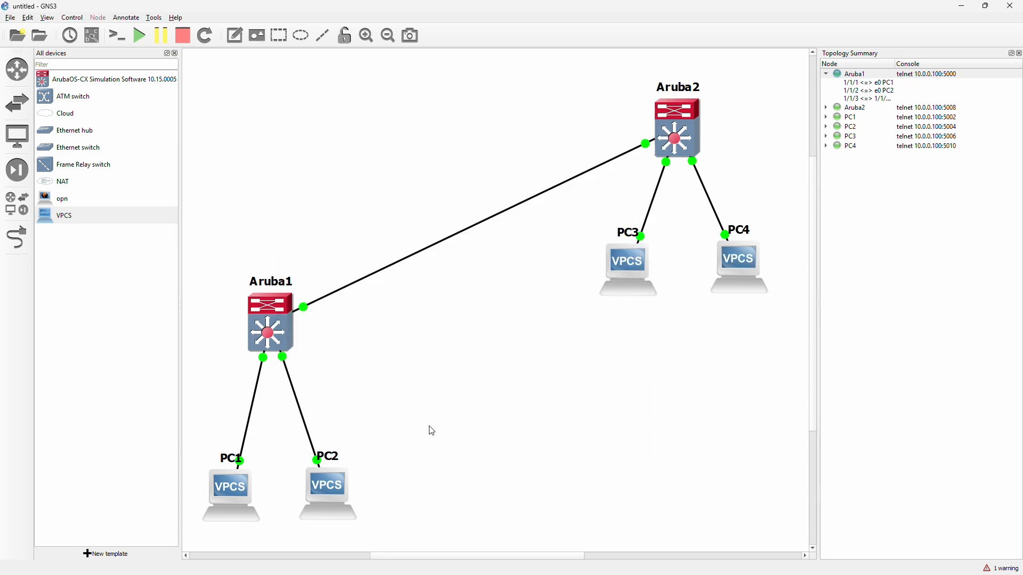